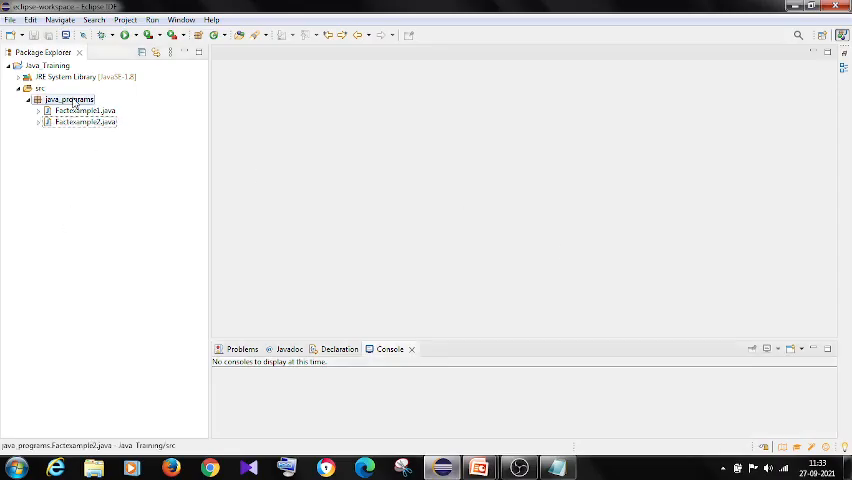
# Create class Facteample3 in java_programs with a main method and remove the TODO comment.
pyautogui.rightClick(64, 100)
pyautogui.write('Factexample')
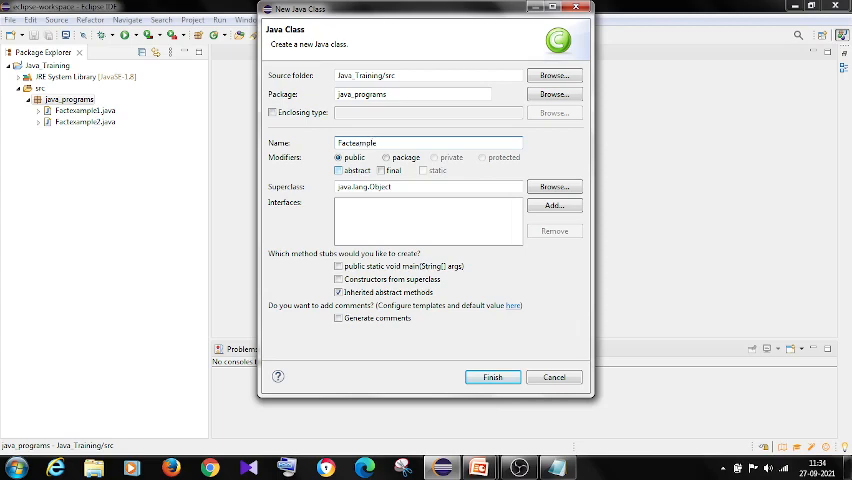
pyautogui.write('3')
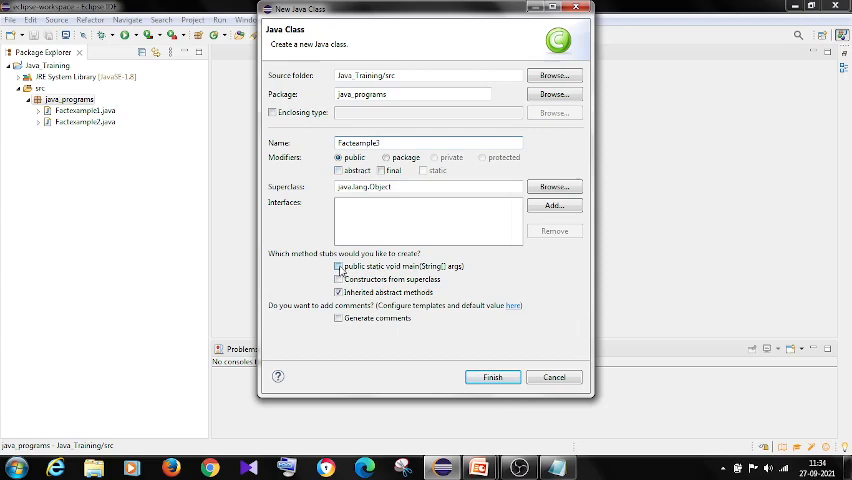
pyautogui.click(340, 266)
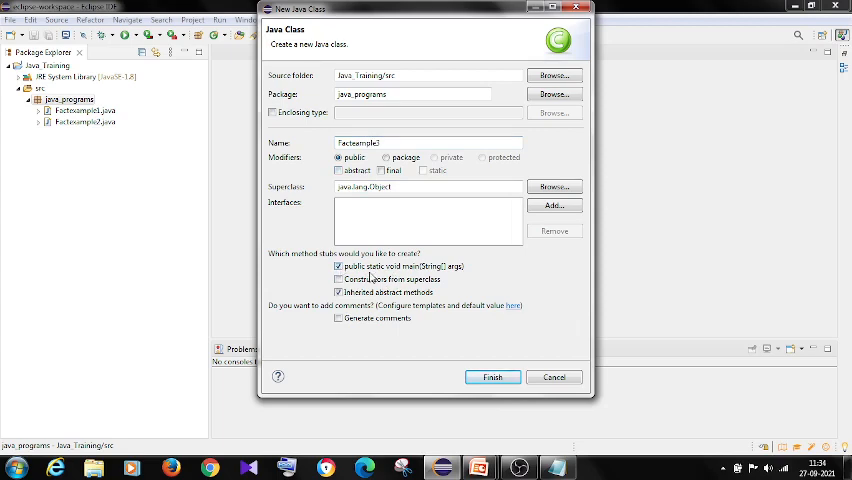
pyautogui.click(492, 376)
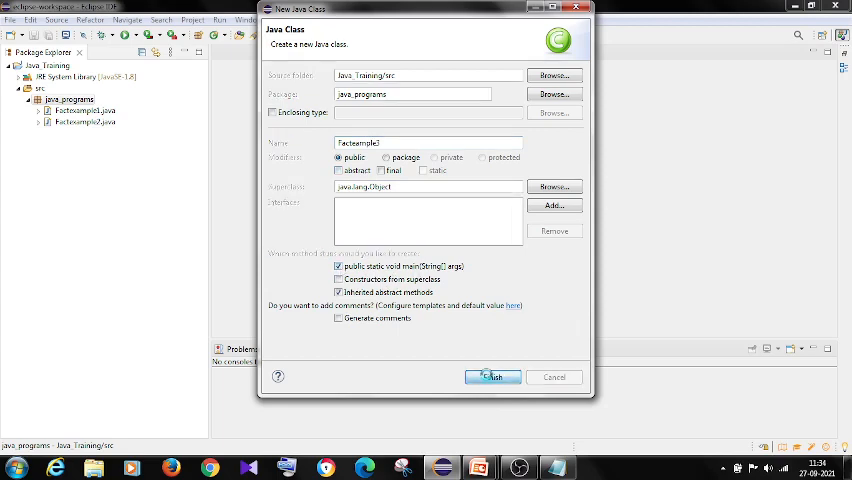
pyautogui.click(492, 376)
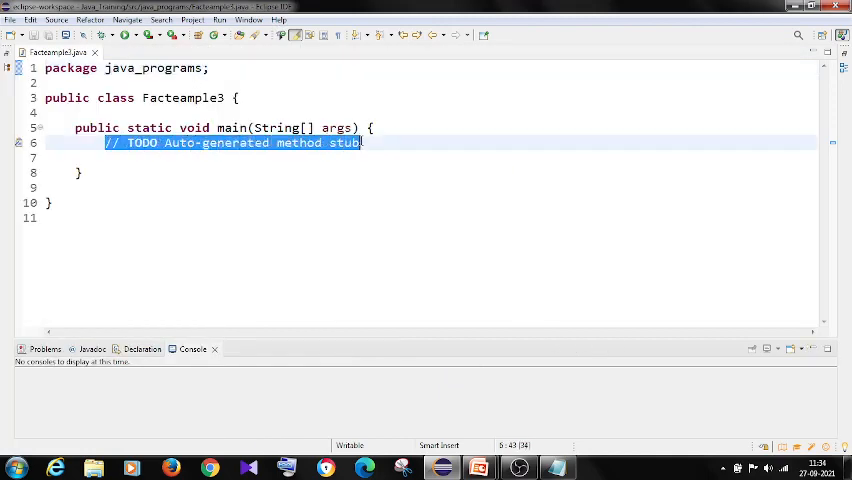
pyautogui.press('Delete')
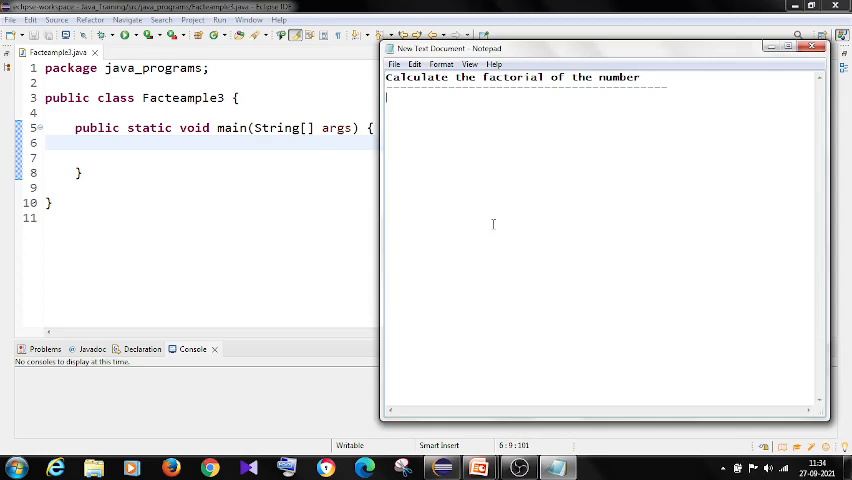
# Write the general factorial formula n! = n*(n-1)*(n-2)*(n-3)... in the note.
pyautogui.write('n1')
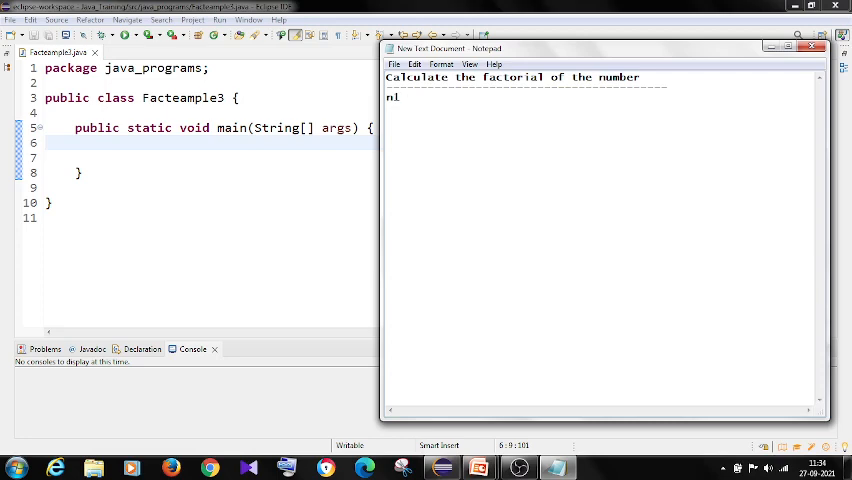
pyautogui.write('= n')
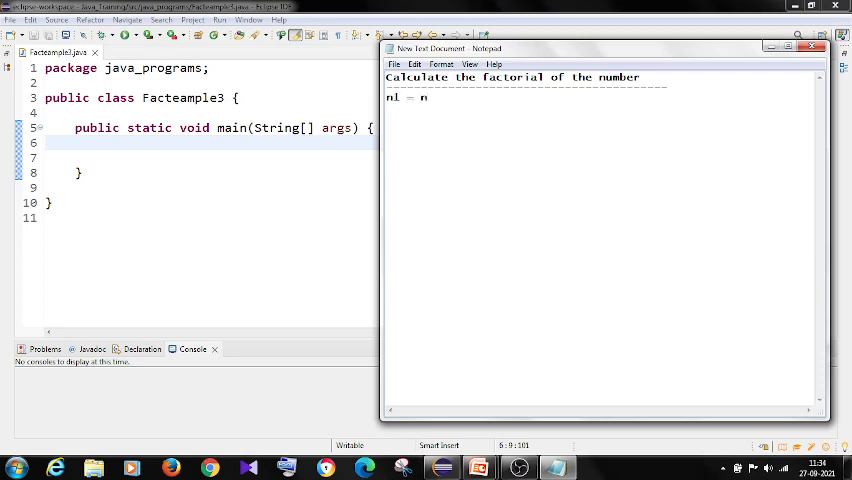
pyautogui.write('*(')
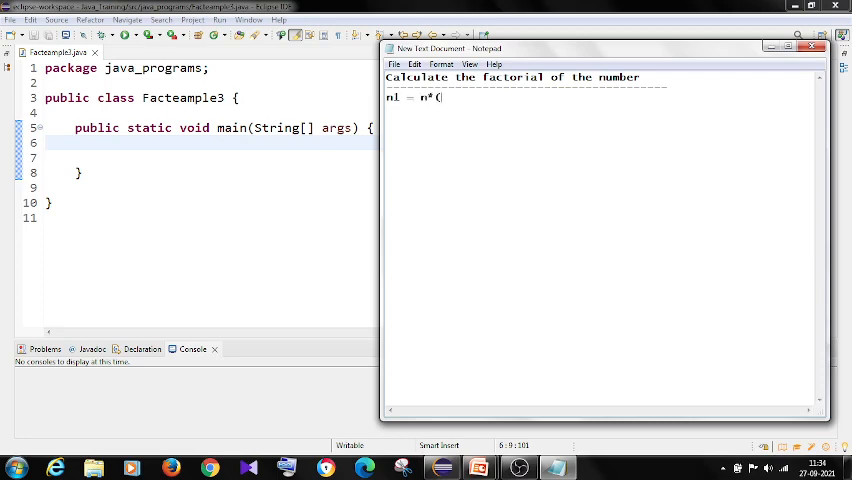
pyautogui.write('n-1')
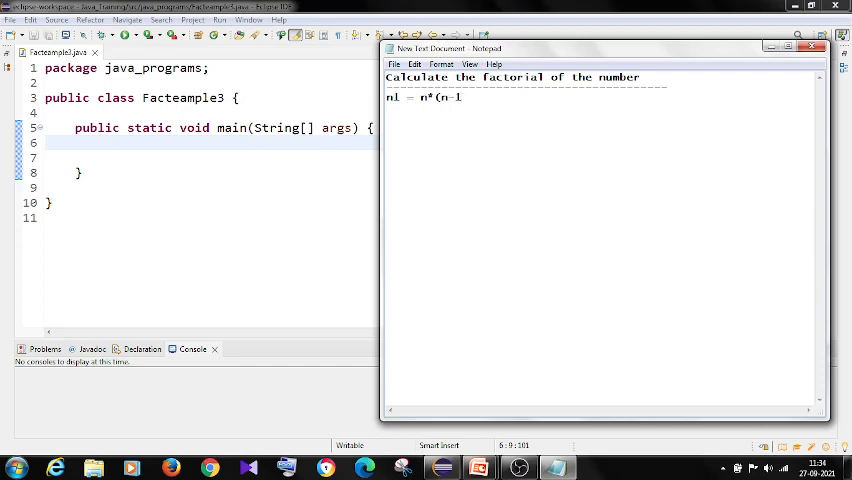
pyautogui.write('0*')
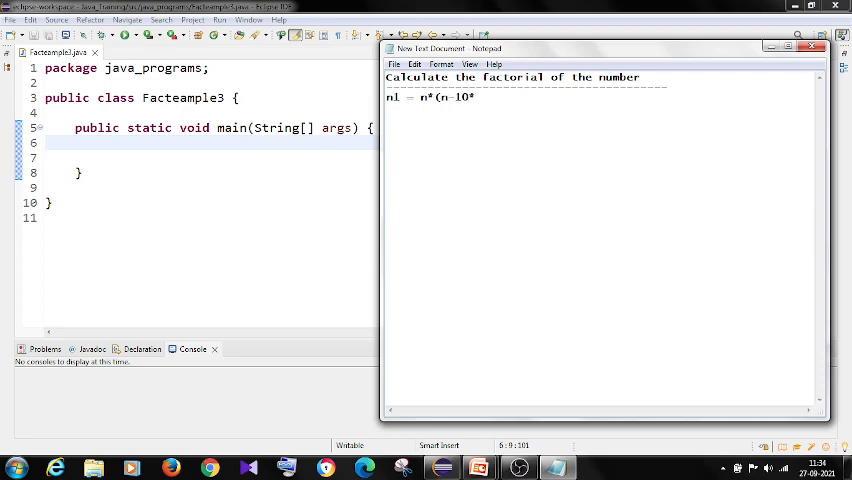
pyautogui.write('(')
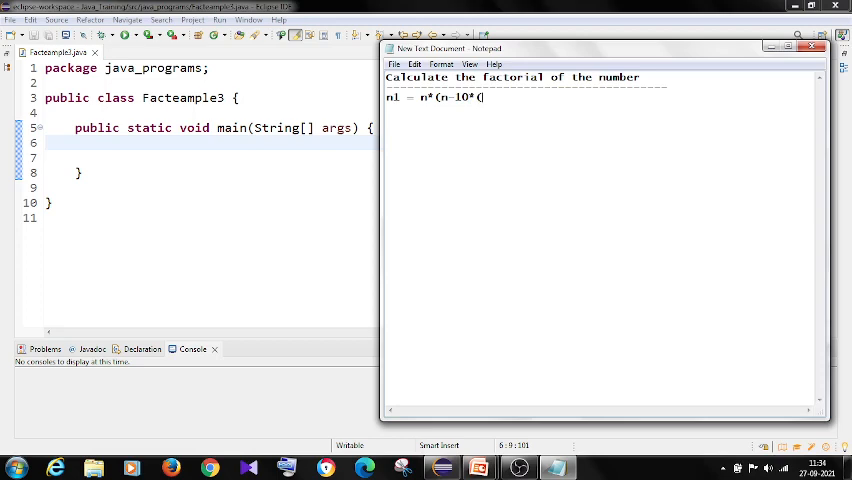
pyautogui.press('BackSpace')
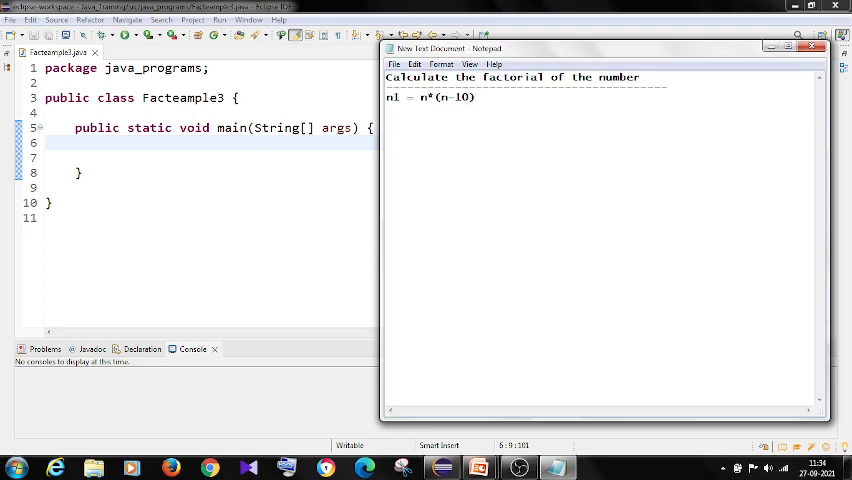
pyautogui.write('*(n-')
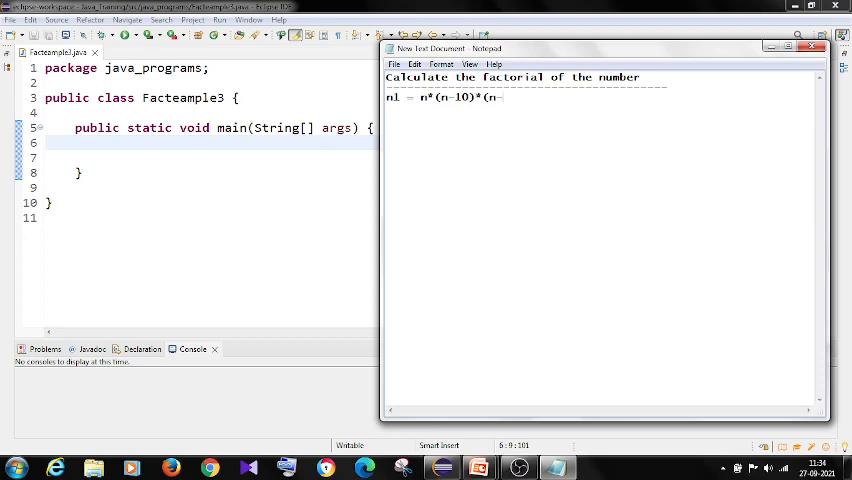
pyautogui.write('2)')
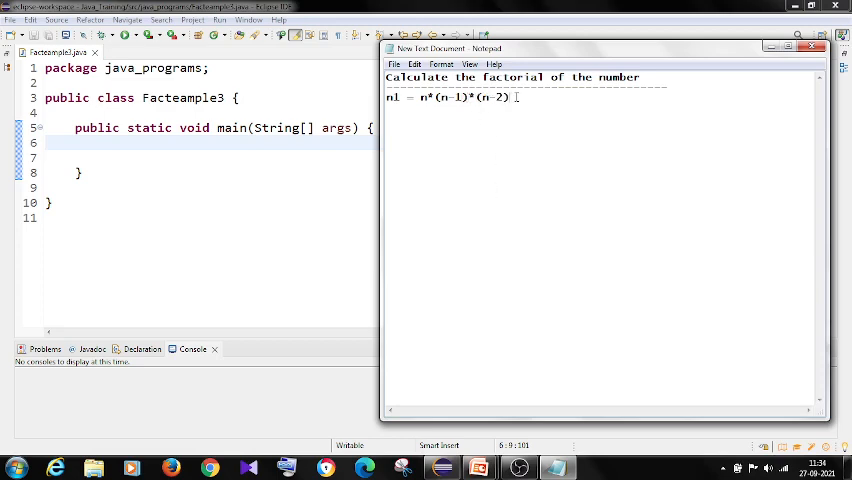
pyautogui.write('*')
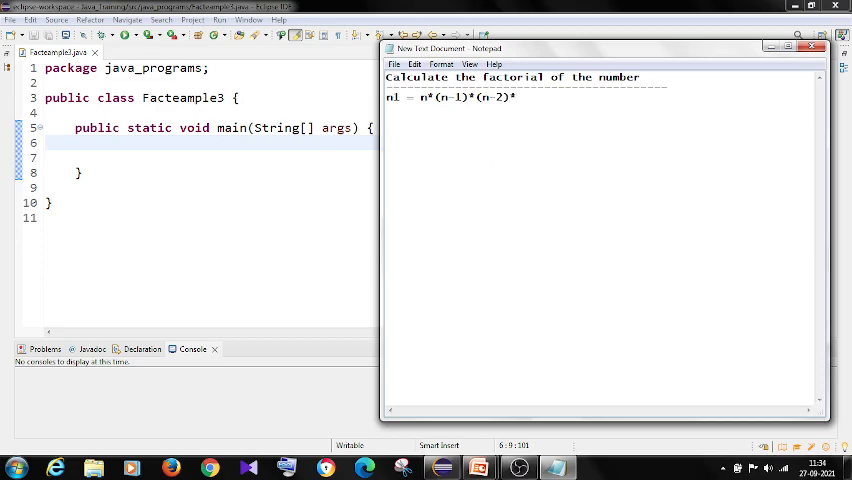
pyautogui.write('(n-')
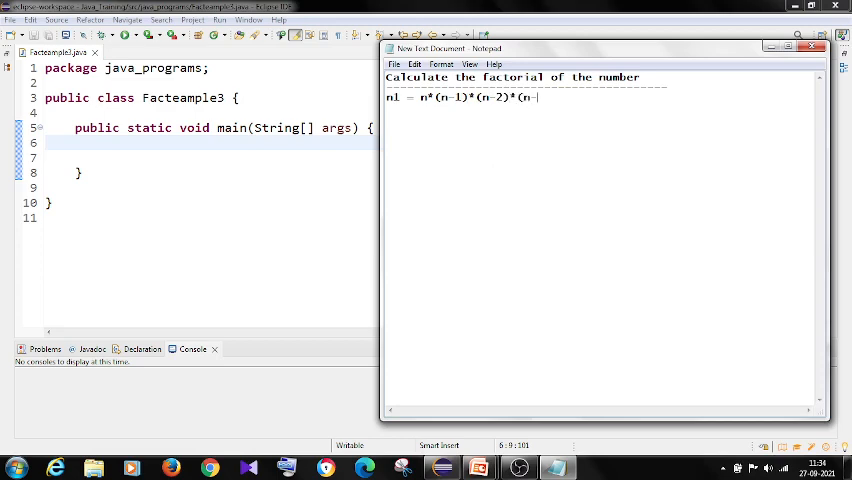
pyautogui.write('3)...............')
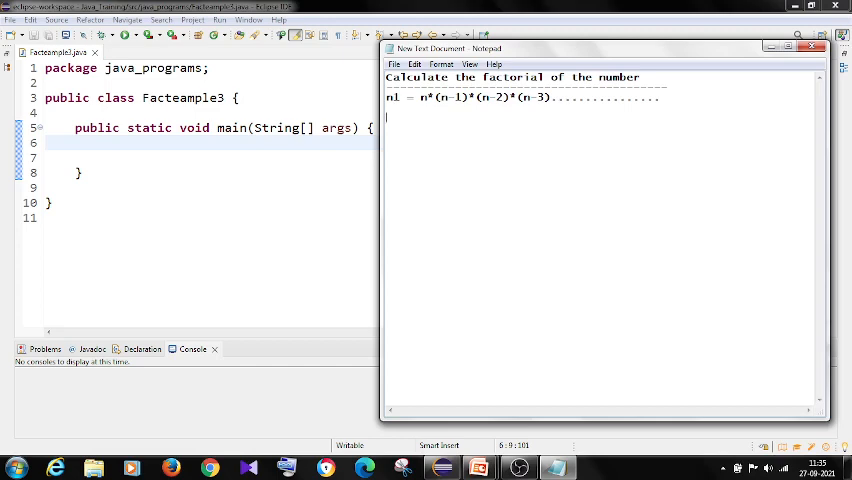
# Add the worked example 5! = 5*4*3*2*1 below the formula.
pyautogui.write('5')
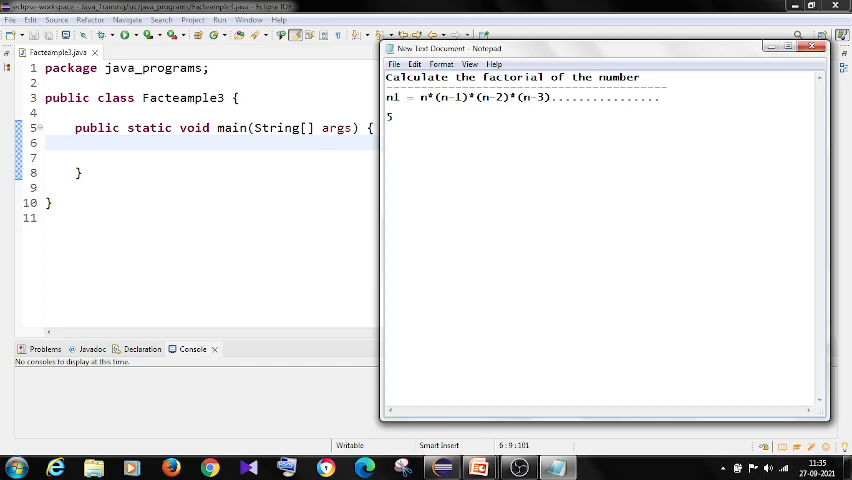
pyautogui.write('!=')
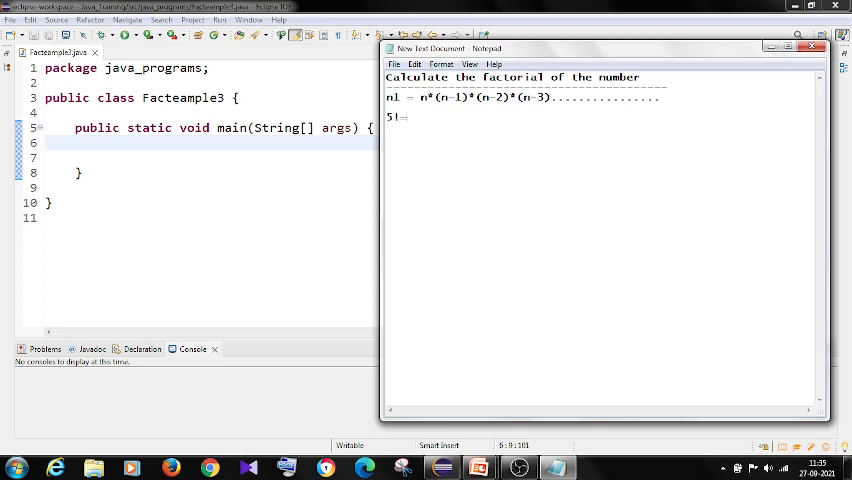
pyautogui.write('5')
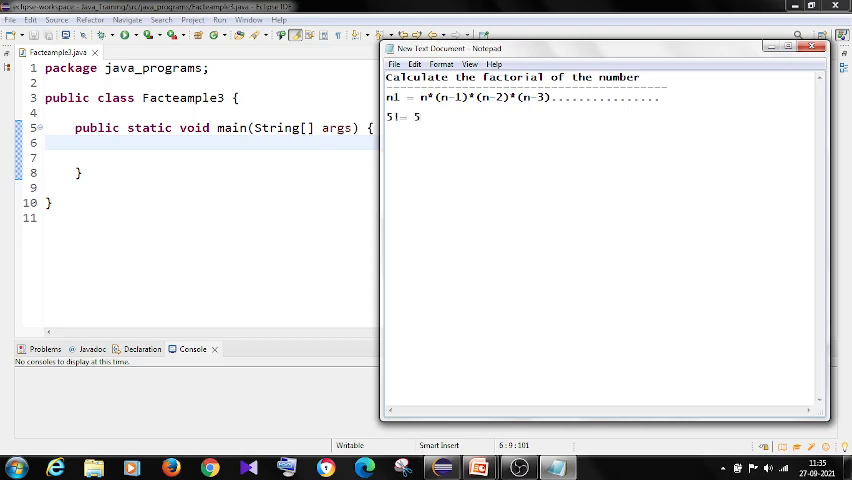
pyautogui.write('*4')
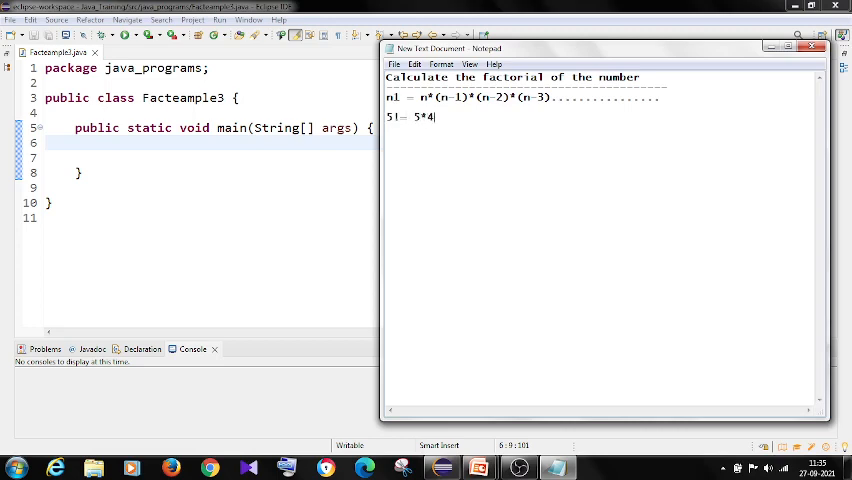
pyautogui.write('3*')
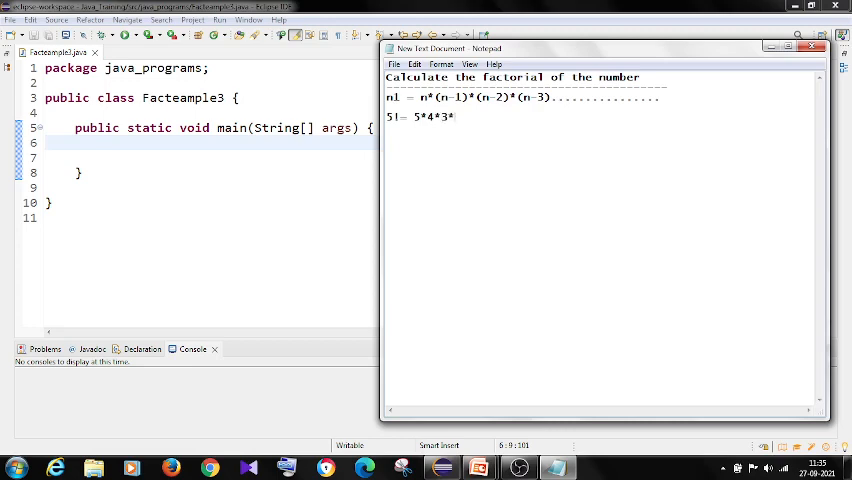
pyautogui.write('2*1')
pyautogui.write('list of')
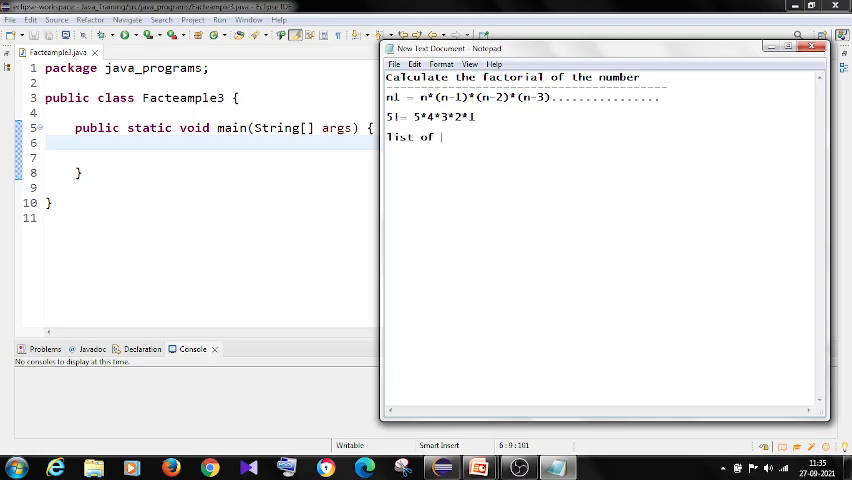
# Under a variables heading, note num=5 ---> input variable.
pyautogui.write('variable')
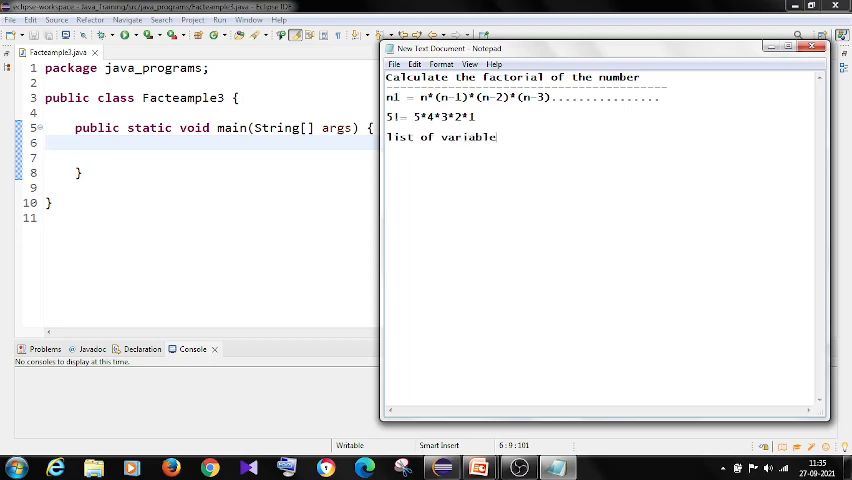
pyautogui.press('enter')
pyautogui.write('------------------')
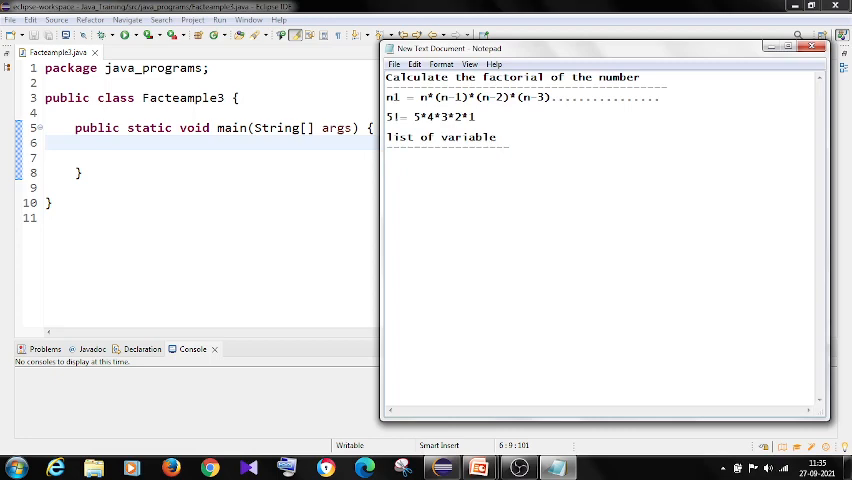
pyautogui.write('num')
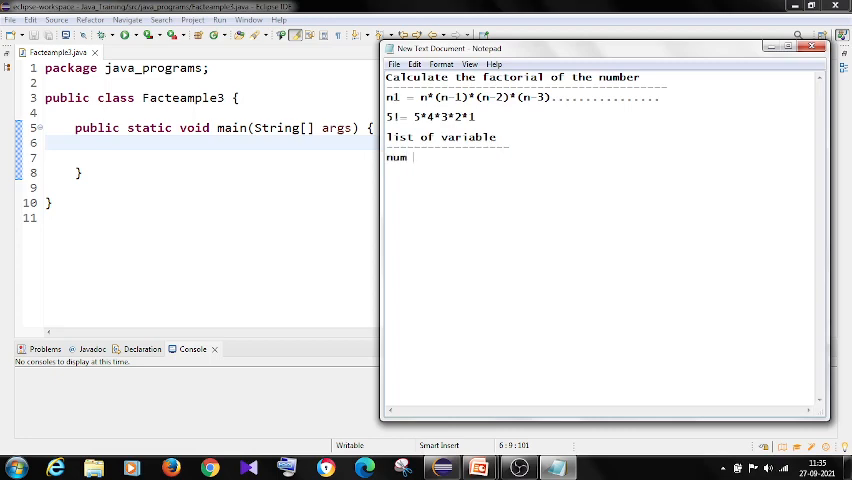
pyautogui.write('=5')
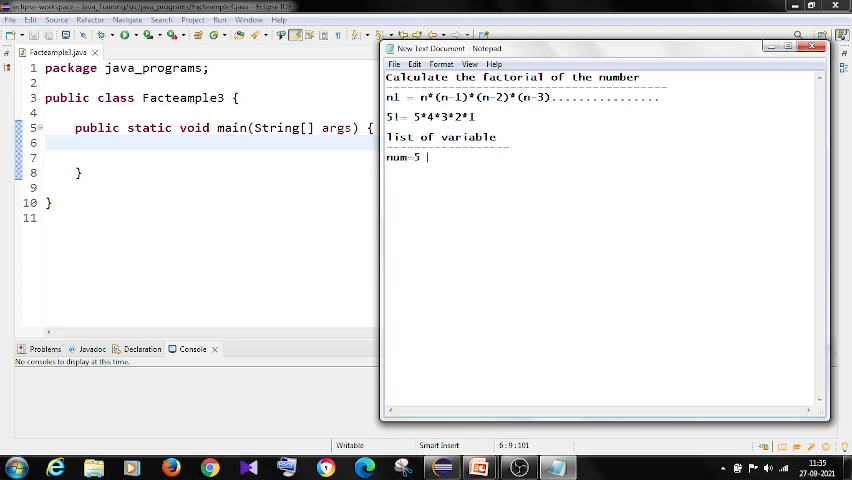
pyautogui.write('--->')
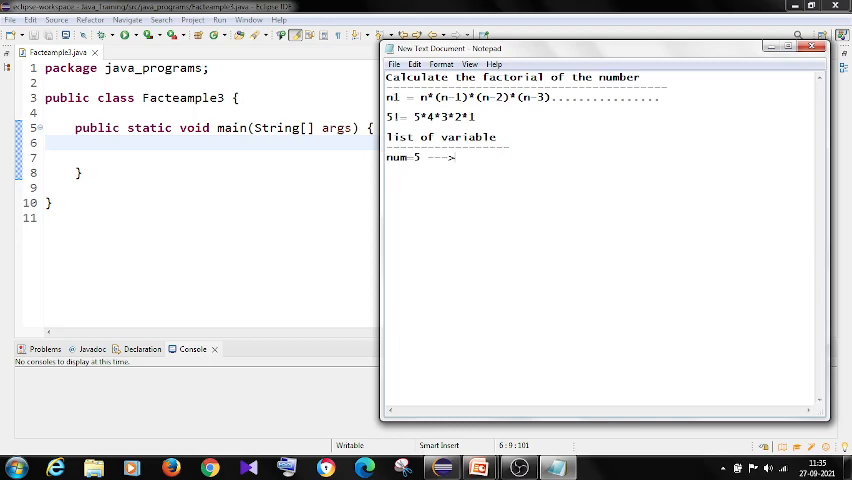
pyautogui.write('input')
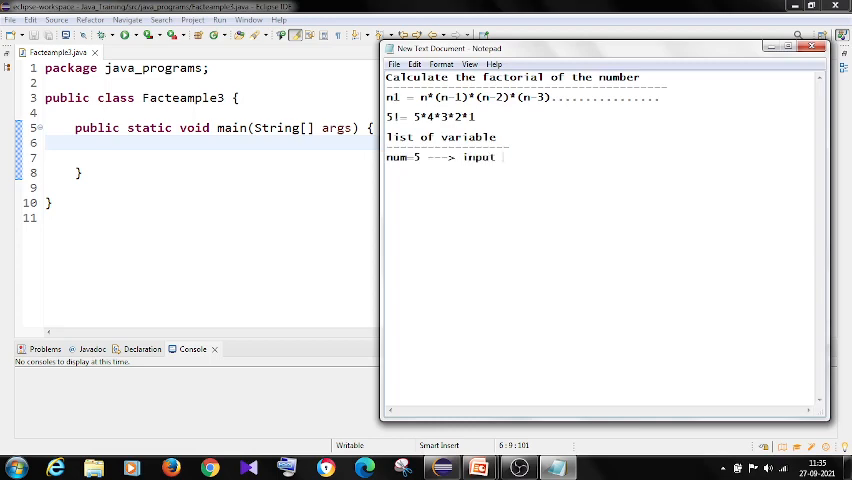
pyautogui.write('var')
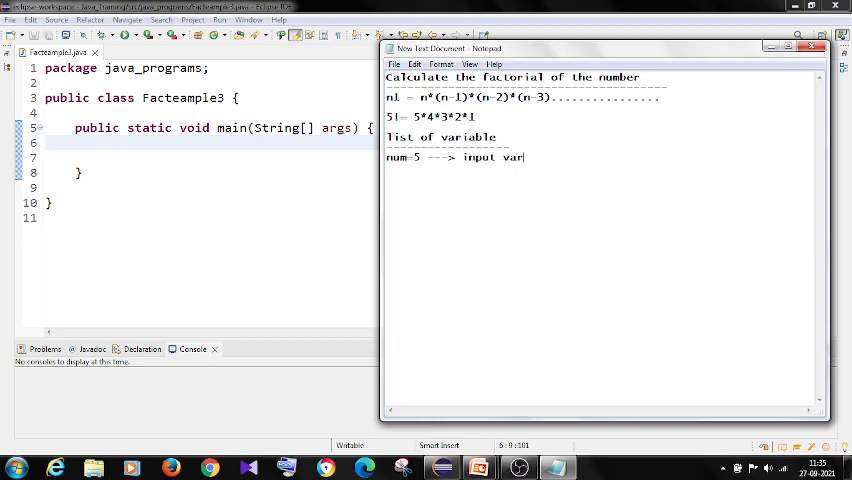
pyautogui.write('iable')
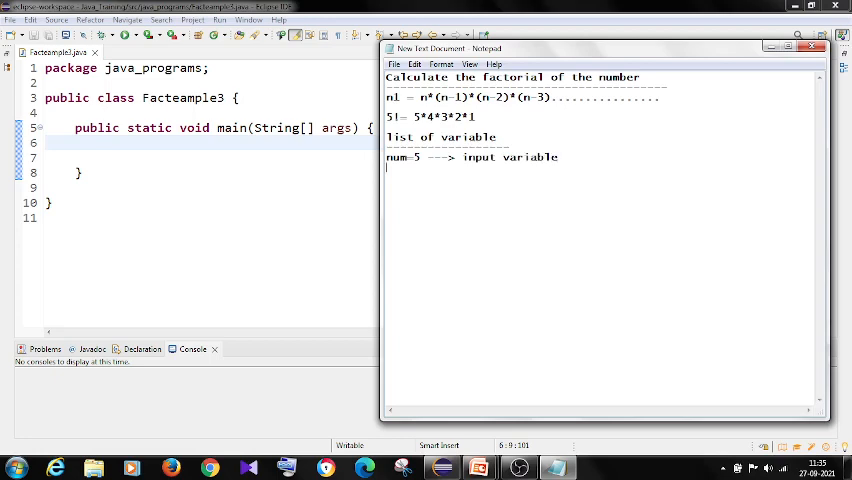
# Add the line Fact=1 ---> output/result variable.
pyautogui.write('Fact')
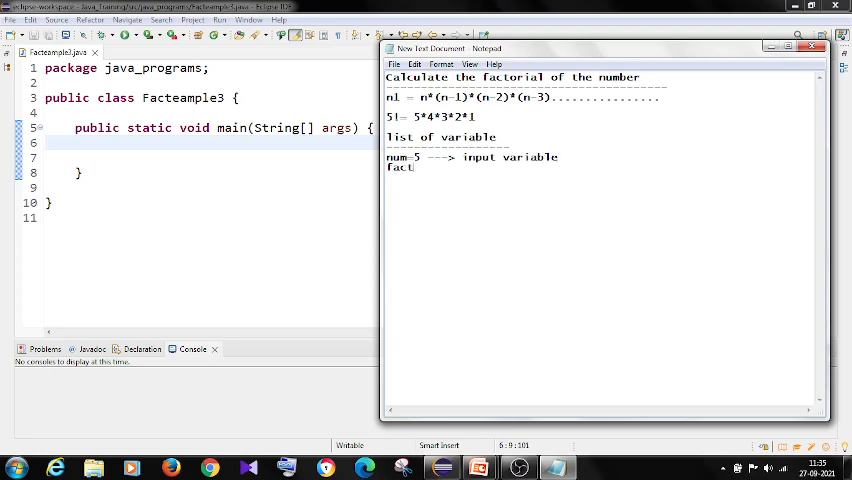
pyautogui.write('=1 ---> r')
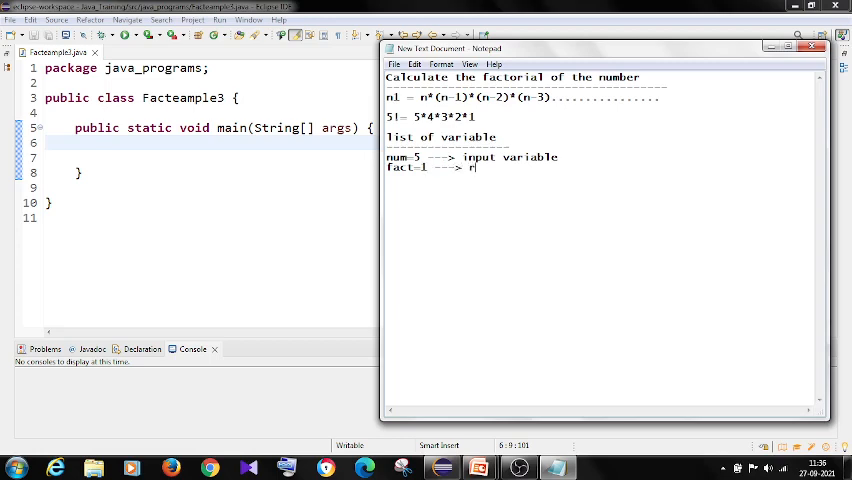
pyautogui.write('out')
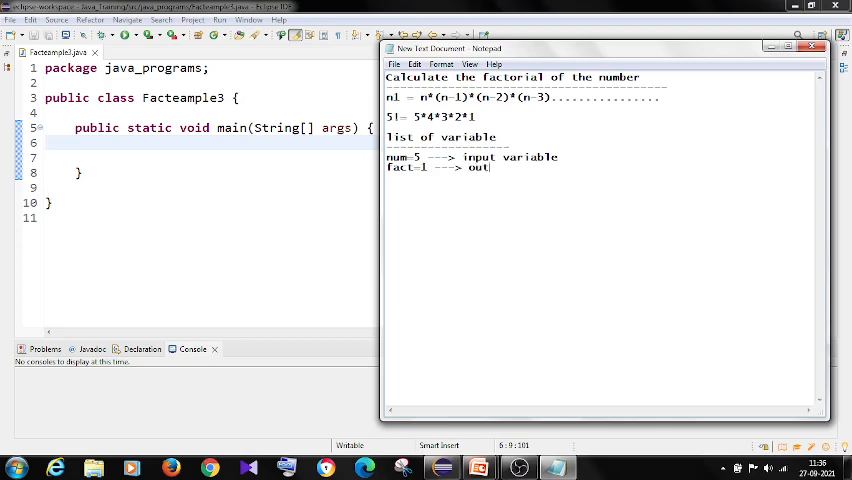
pyautogui.write('put/result var')
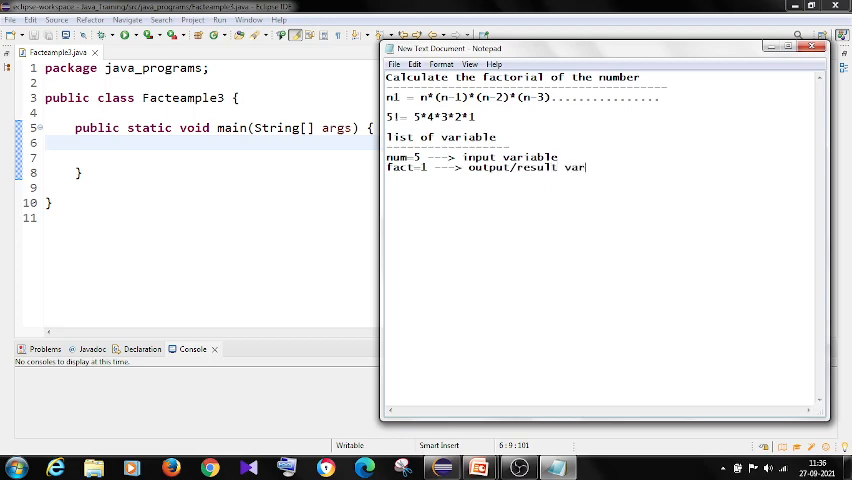
pyautogui.write('iable')
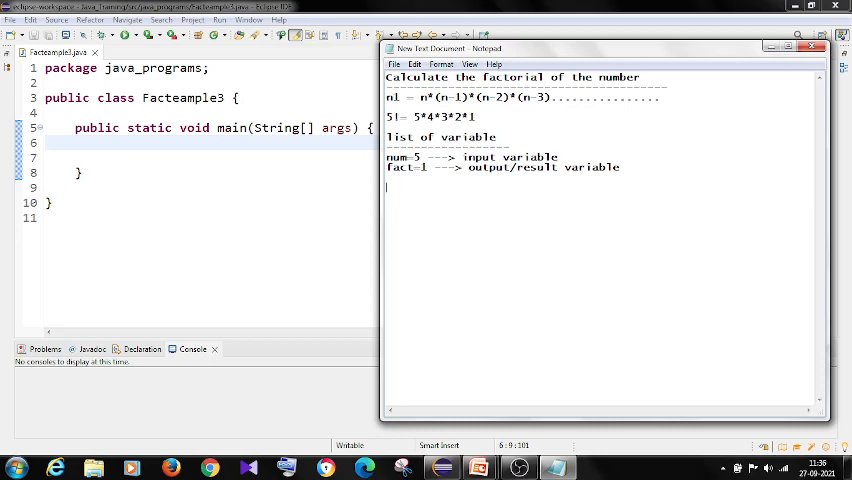
# Write a formula section with fact=fact*i; and a fact=fact*1 expansion line beneath it.
pyautogui.write('formul')
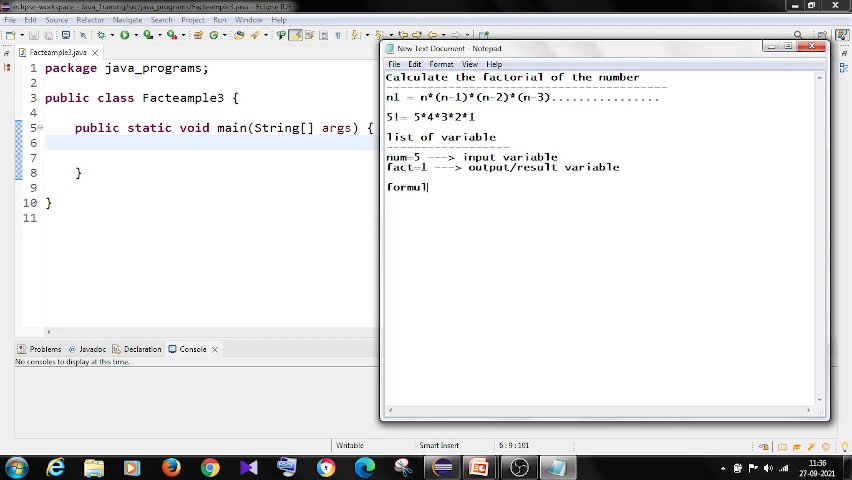
pyautogui.write('a')
pyautogui.write('----')
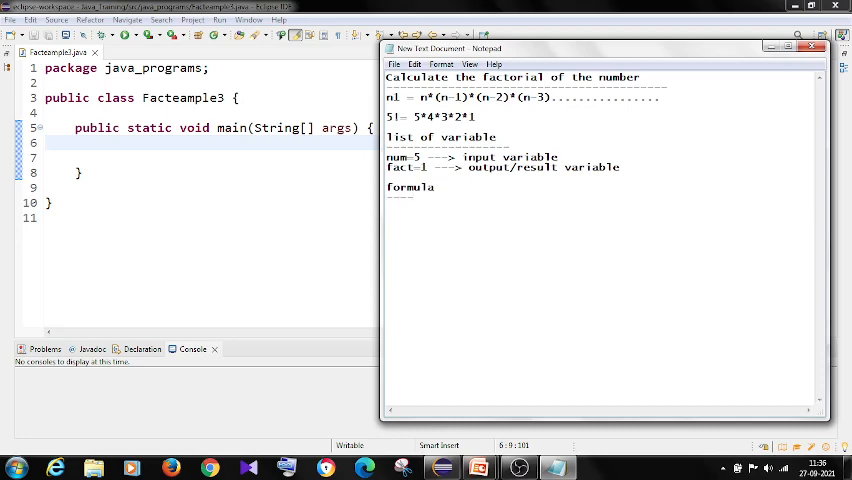
pyautogui.write('fact')
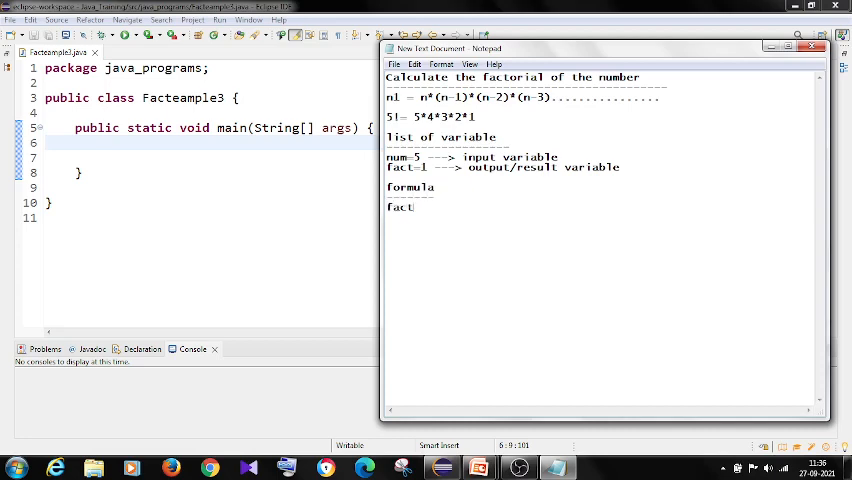
pyautogui.write('=fact')
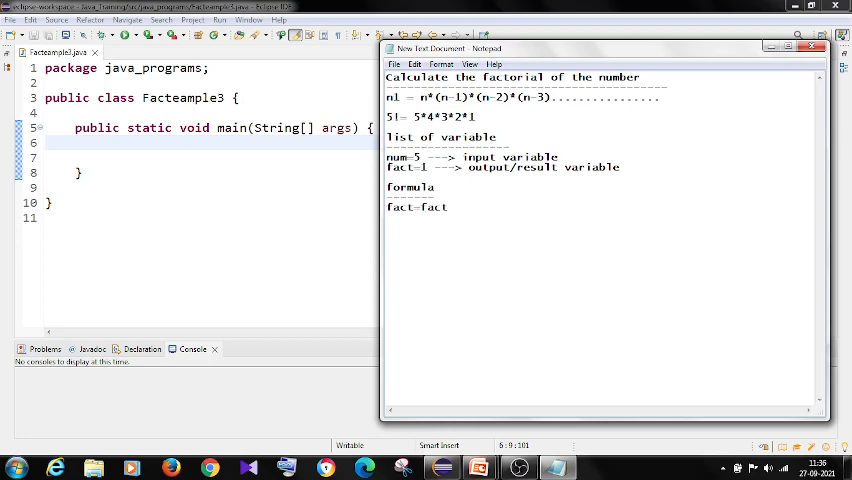
pyautogui.write('*1;')
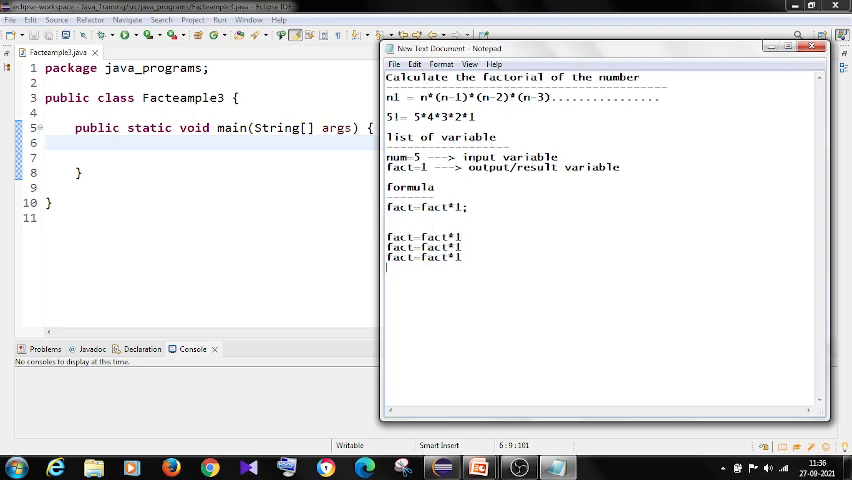
pyautogui.write('fact=fact*1')
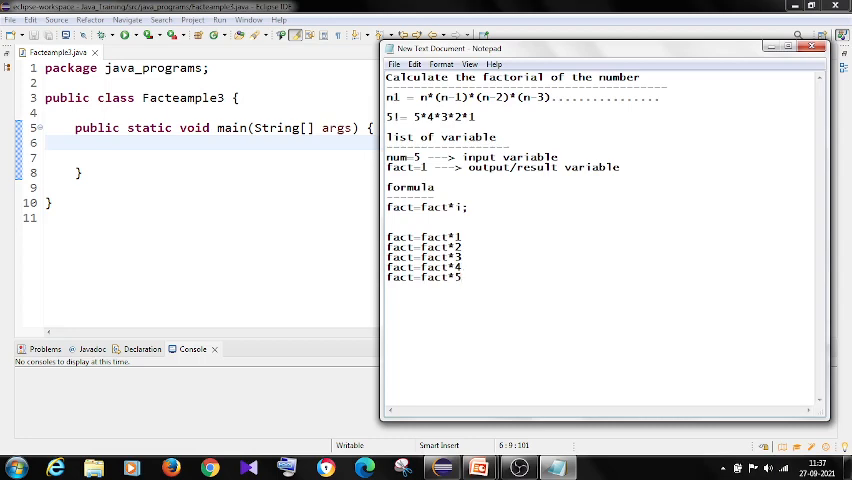
# Annotate the first expansion lines with results 1*1=1, 1*2=2 and 2*3=6.
pyautogui.doubleClick(398, 208)
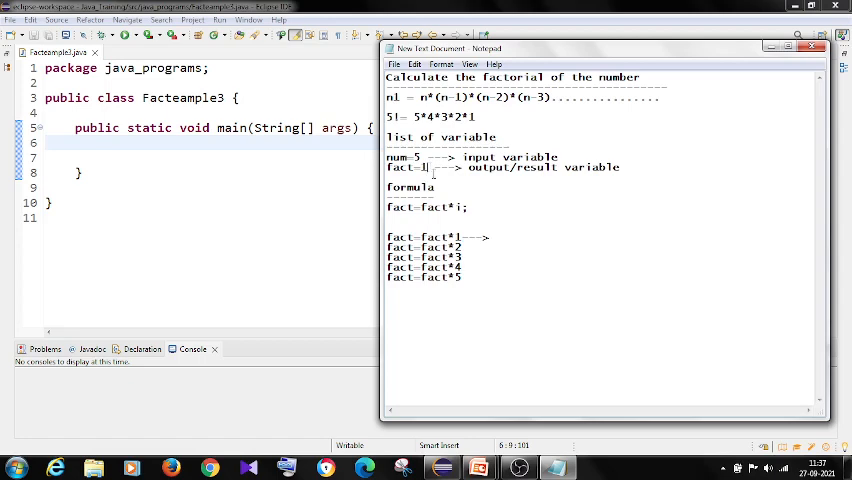
pyautogui.write('1')
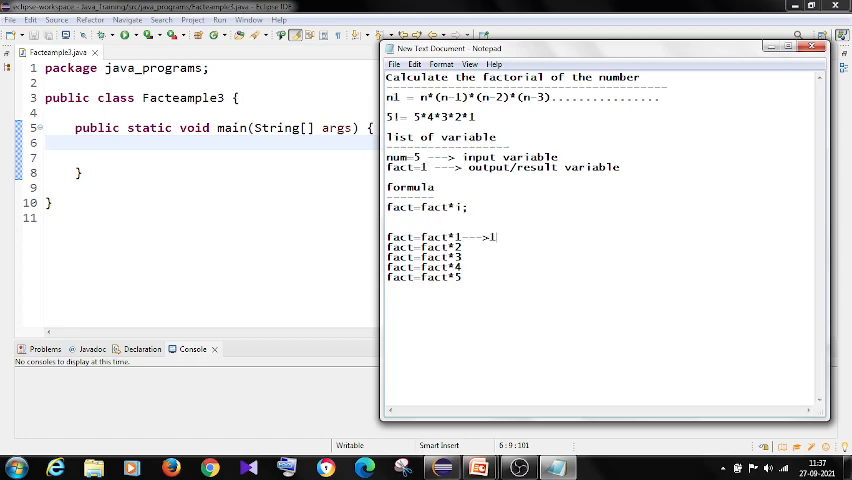
pyautogui.write('*1')
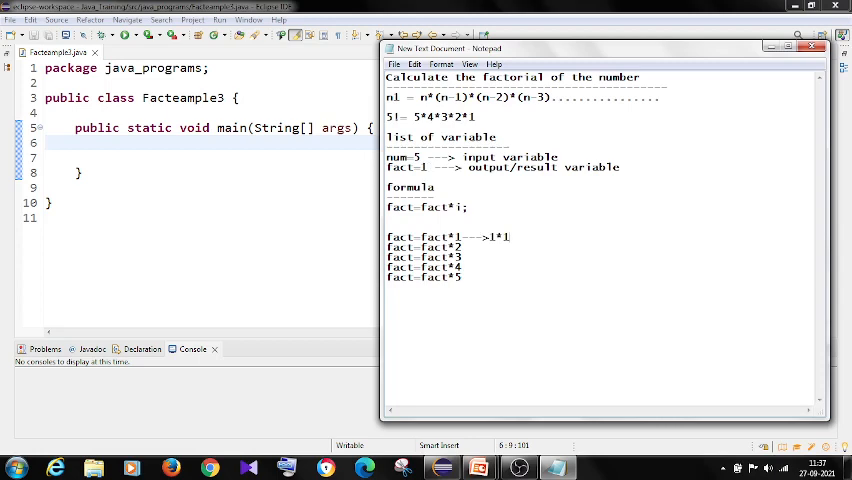
pyautogui.write('=1')
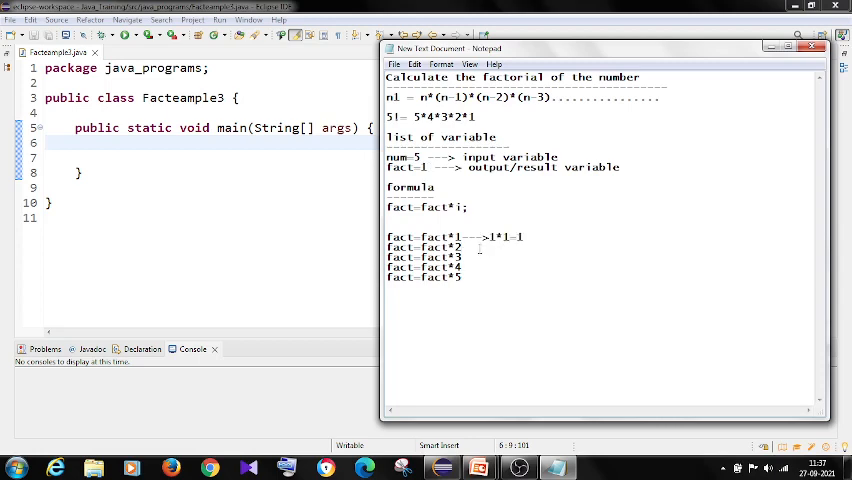
pyautogui.write('--->1')
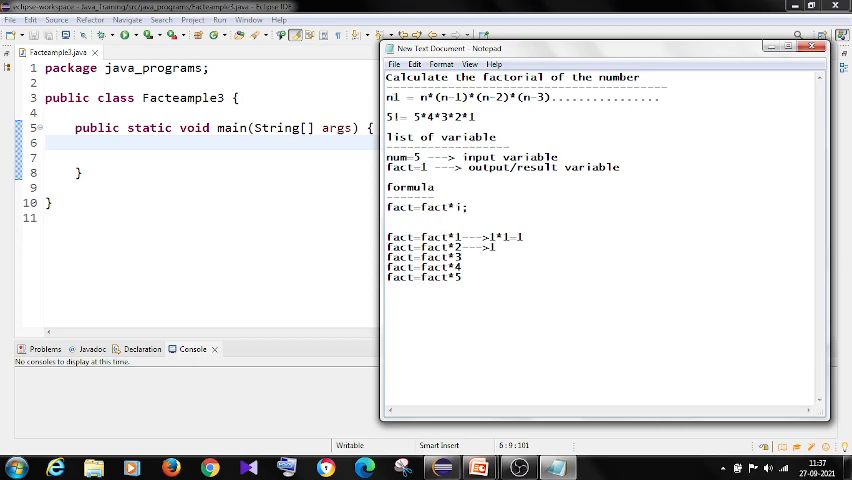
pyautogui.write('*2=')
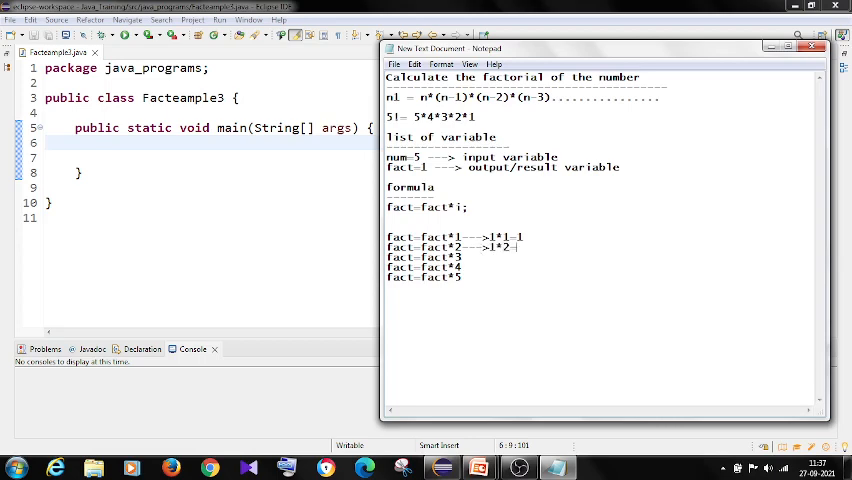
pyautogui.write('2')
pyautogui.click(454, 256)
pyautogui.write('--->2*3=')
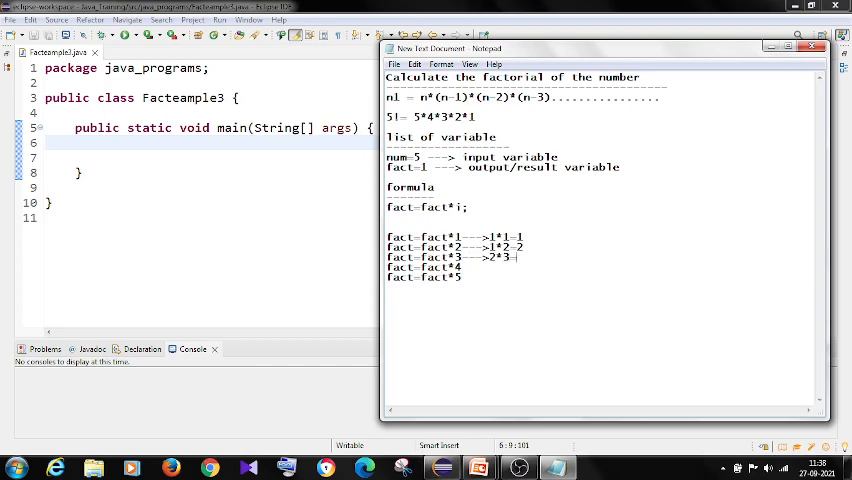
pyautogui.write('6')
pyautogui.click(606, 266)
pyautogui.write('--->')
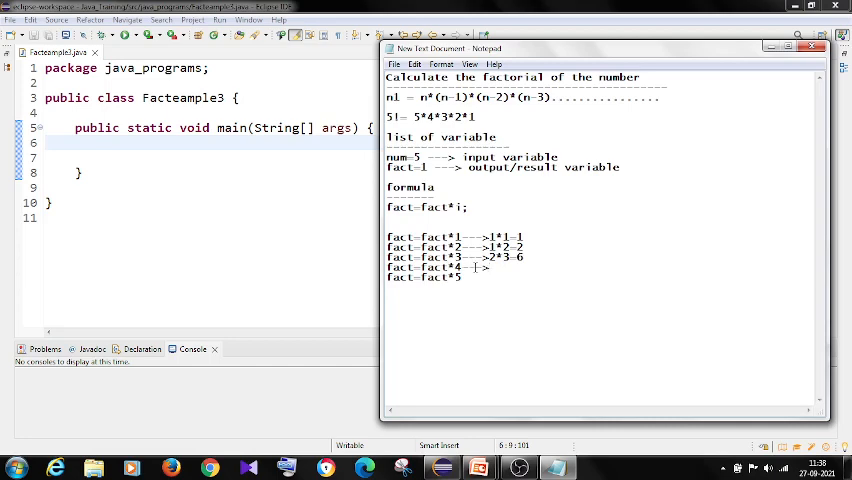
# Annotate the remaining lines with 6*4=24 and 24*5=120.
pyautogui.write('6*4')
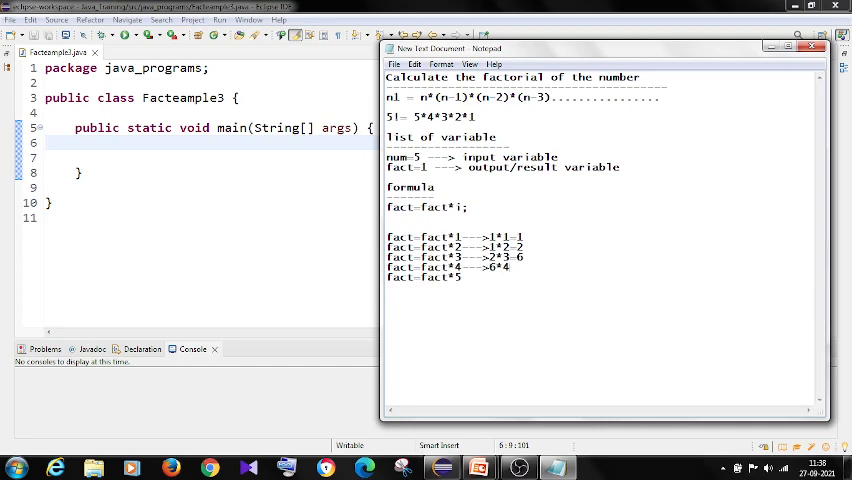
pyautogui.write('=24')
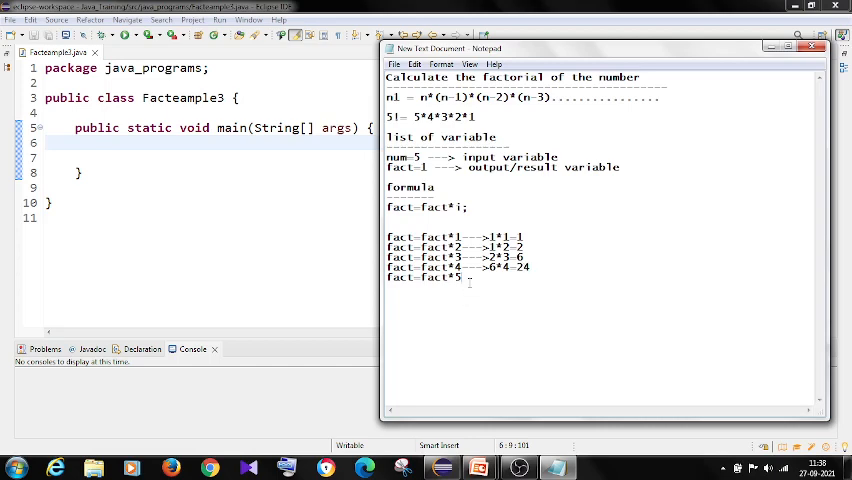
pyautogui.write('--->')
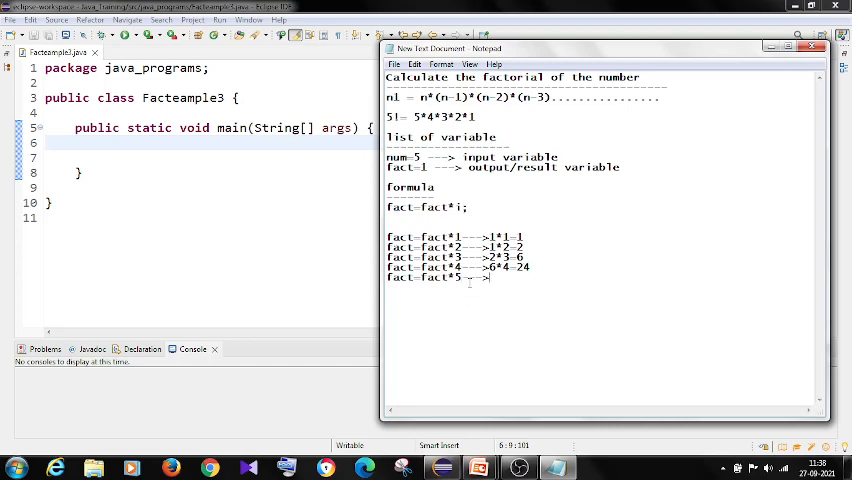
pyautogui.write('24*5=')
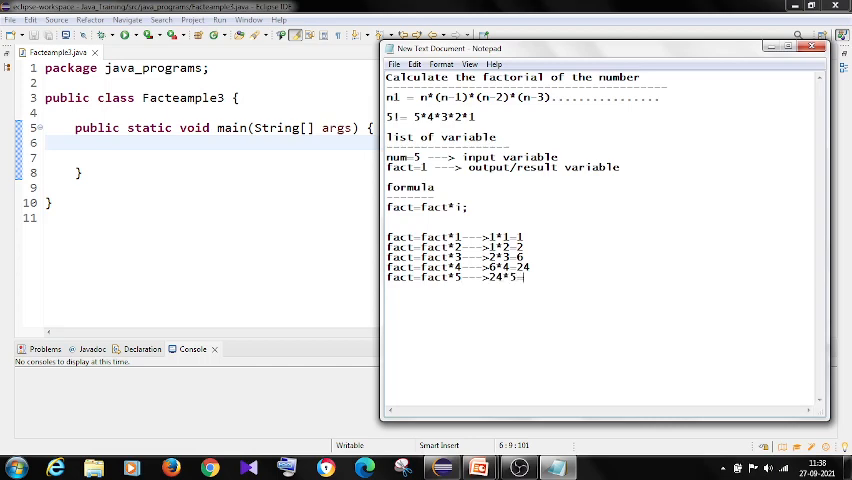
pyautogui.write('120')
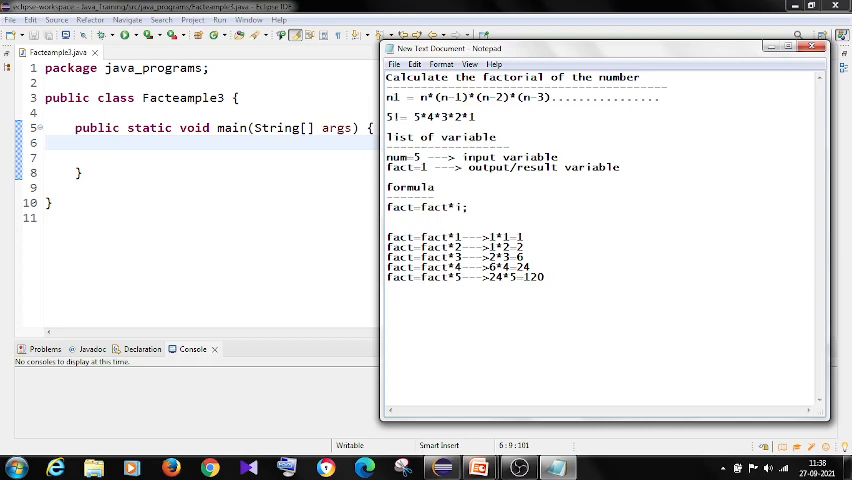
pyautogui.moveTo(388, 236); pyautogui.dragTo(544, 278)
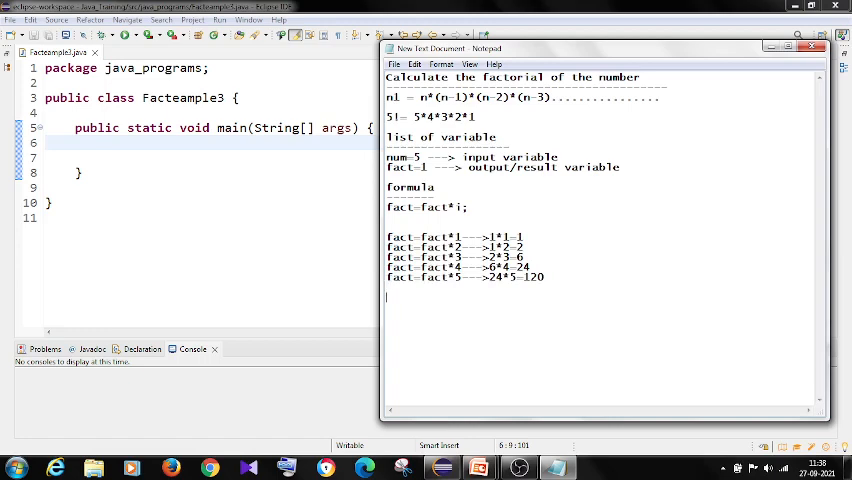
# Write a loop elements section listing int i=1, i<=num and i++.
pyautogui.write('loop')
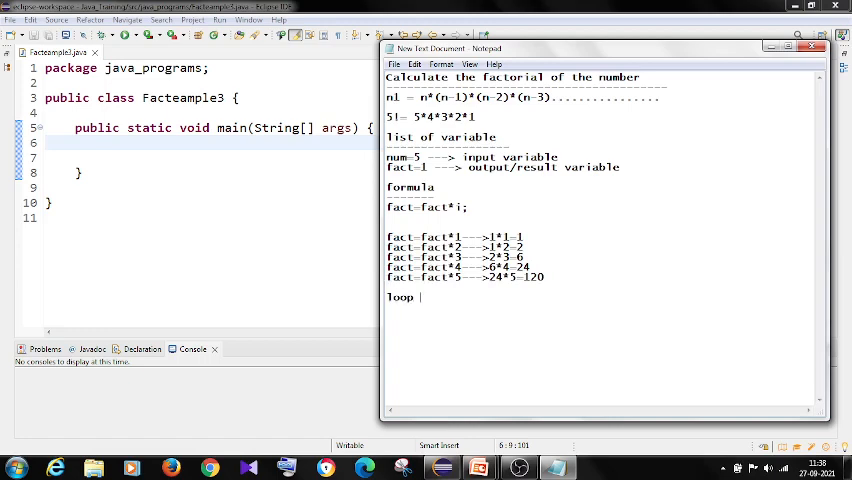
pyautogui.write('elements')
pyautogui.write('-------------------')
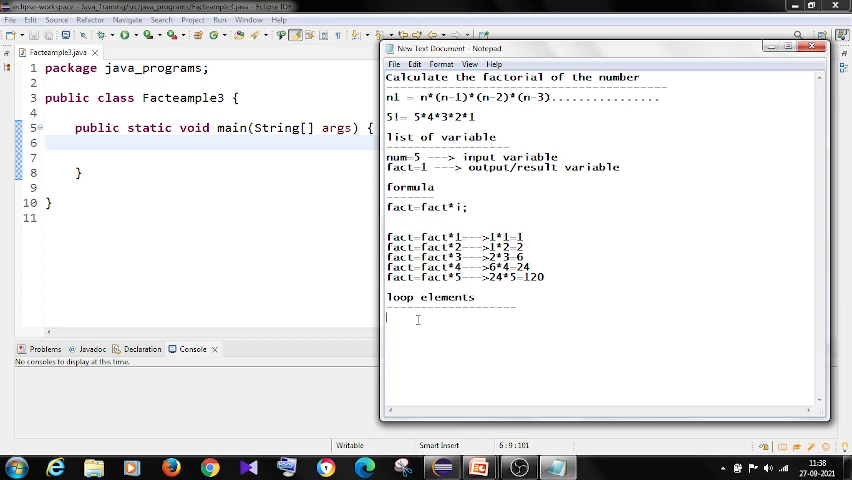
pyautogui.write('int i')
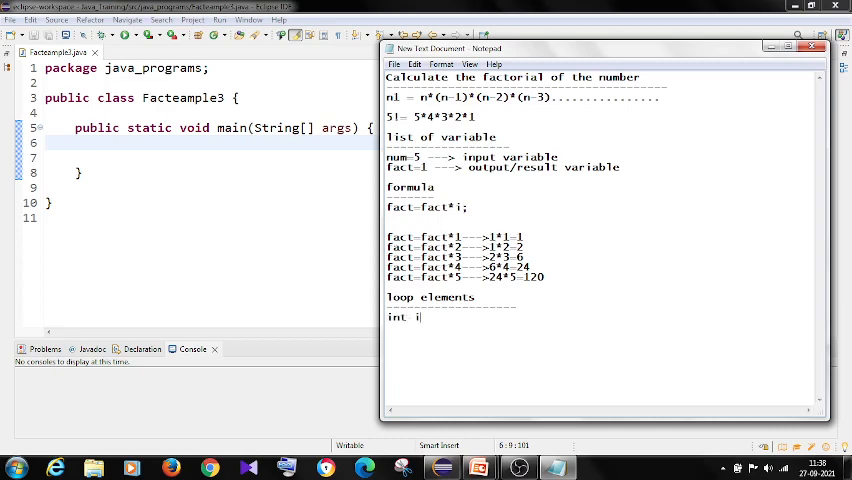
pyautogui.write('=1')
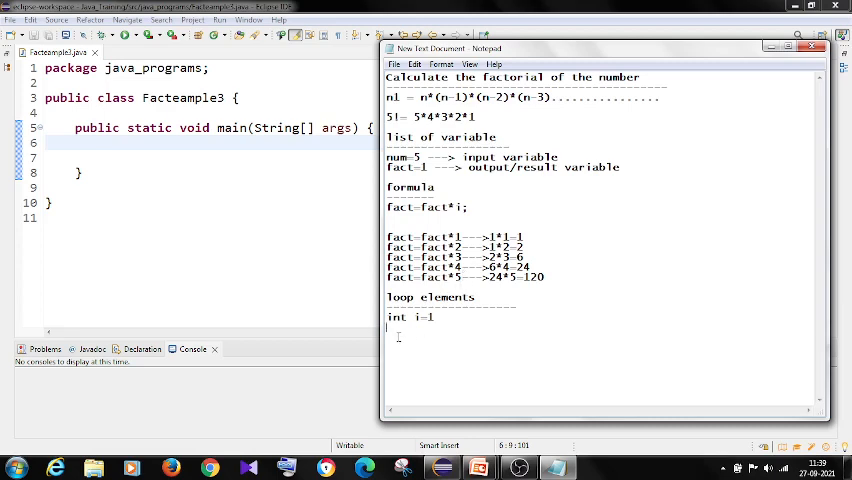
pyautogui.write('i<')
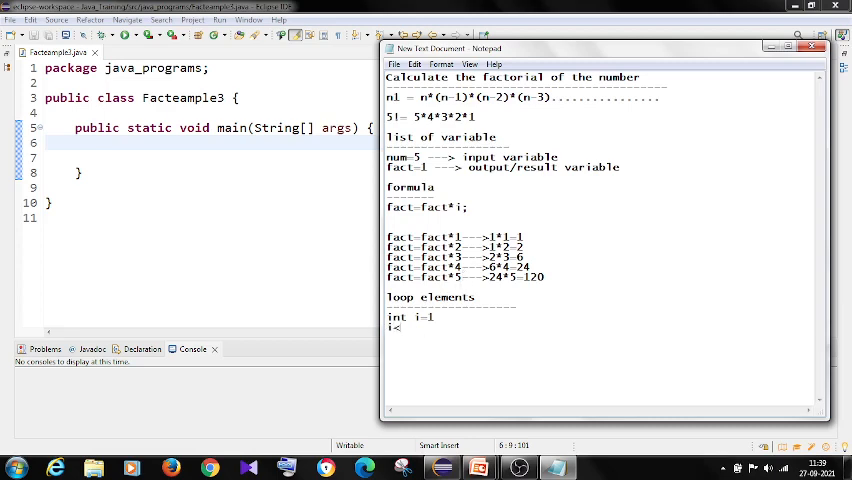
pyautogui.write('=num')
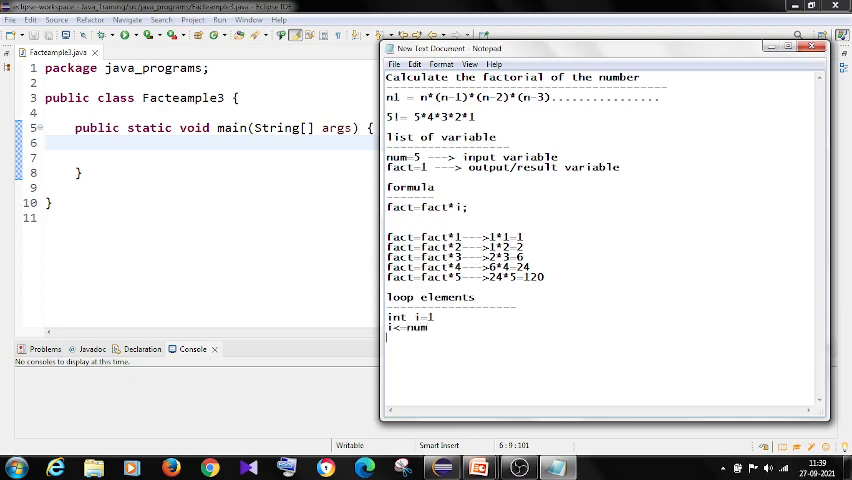
pyautogui.write('i++')
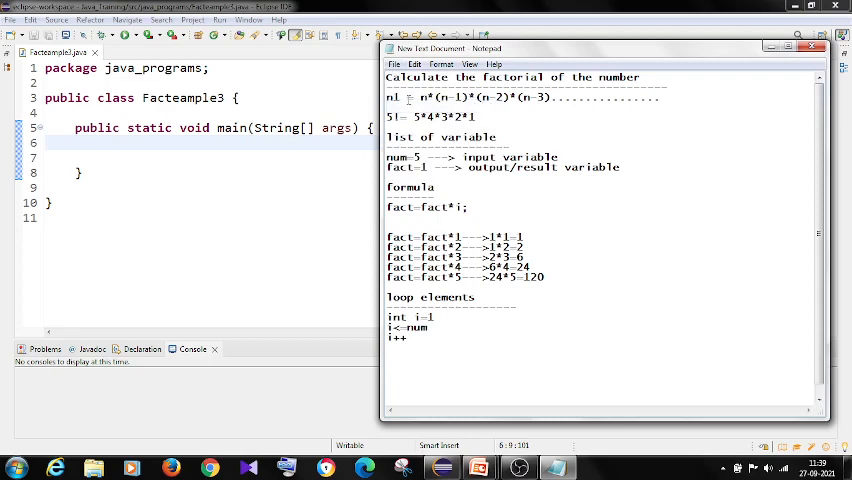
pyautogui.moveTo(196, 200)
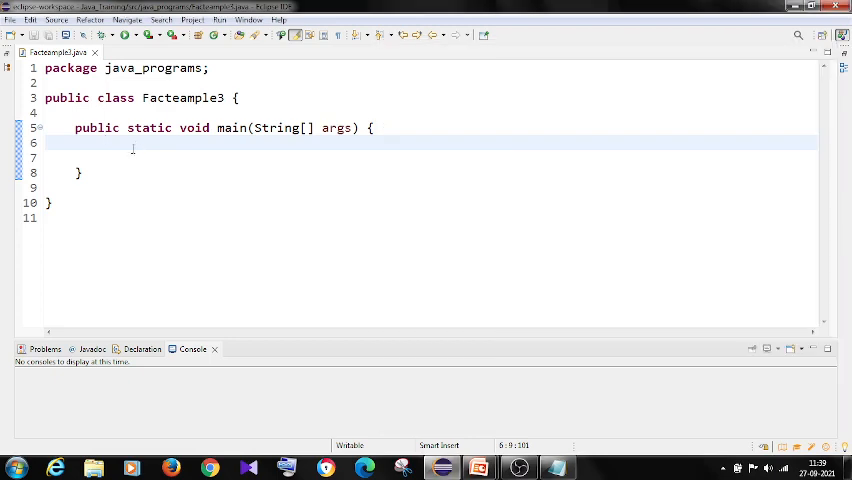
# Declare int num=6 and int fact=1 in main and start a do block.
pyautogui.write('int num')
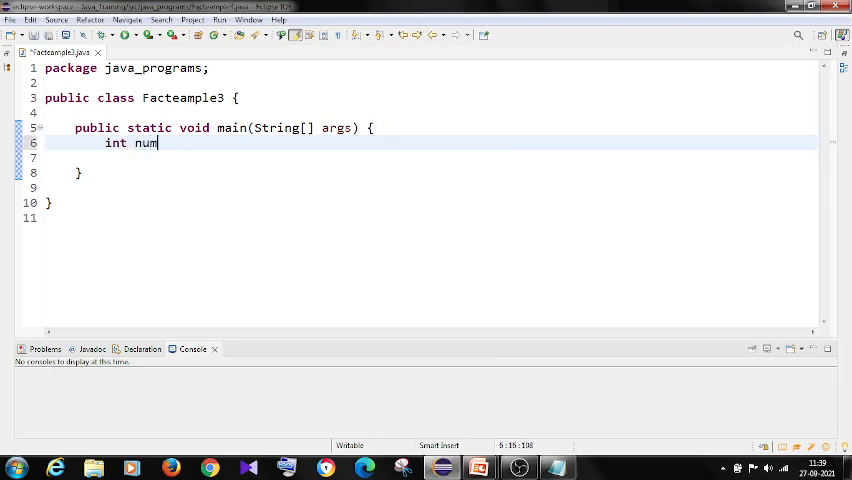
pyautogui.write('=6;')
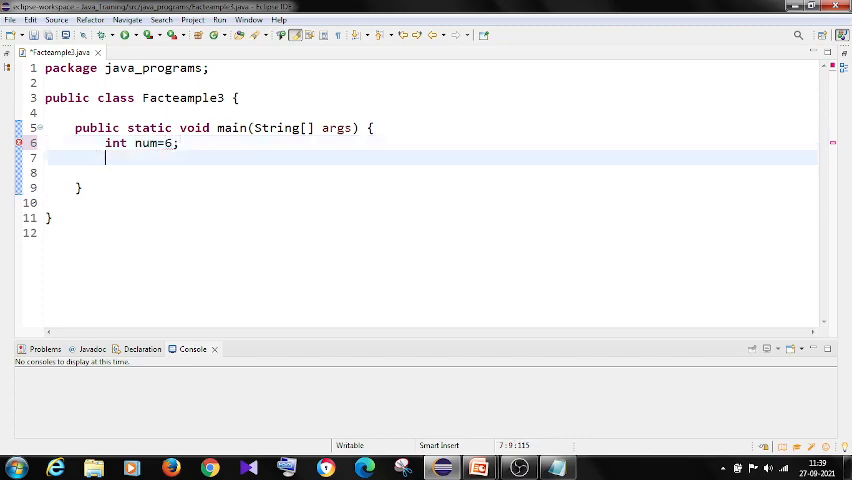
pyautogui.write('fact')
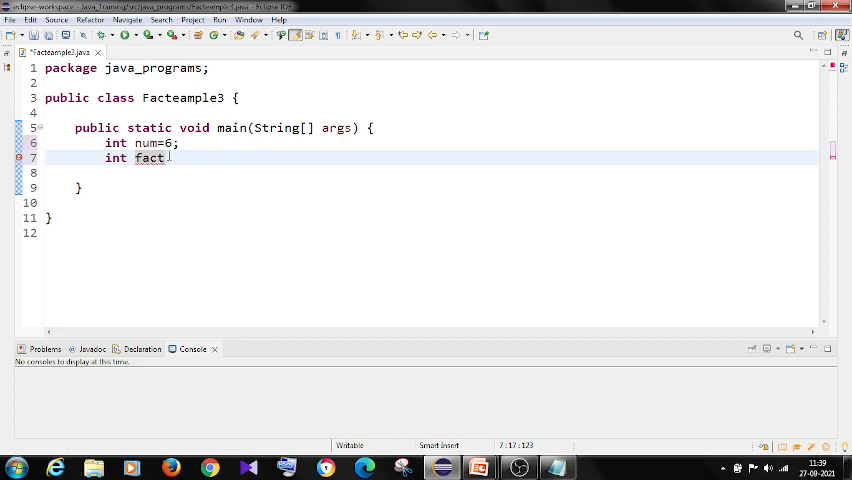
pyautogui.write('=1;')
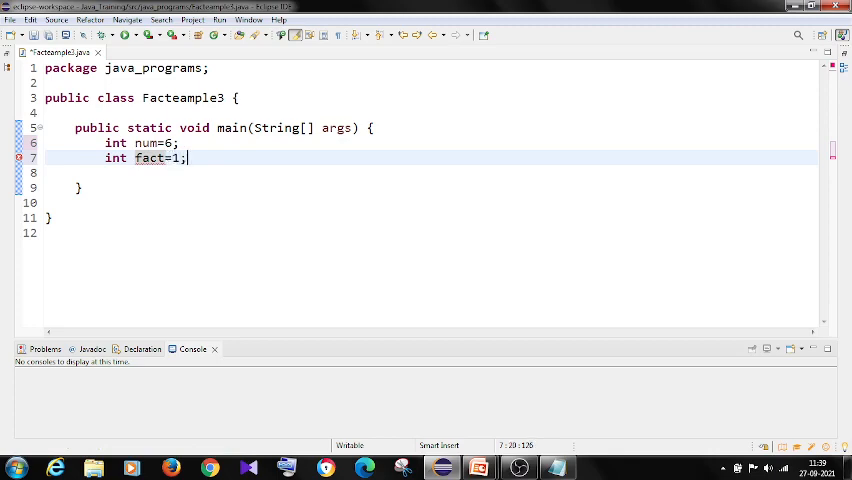
pyautogui.press('Enter')
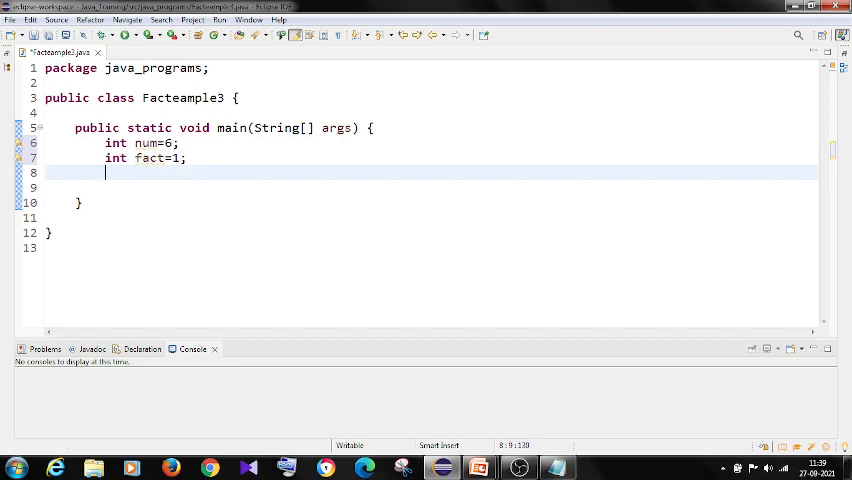
pyautogui.write('do {')
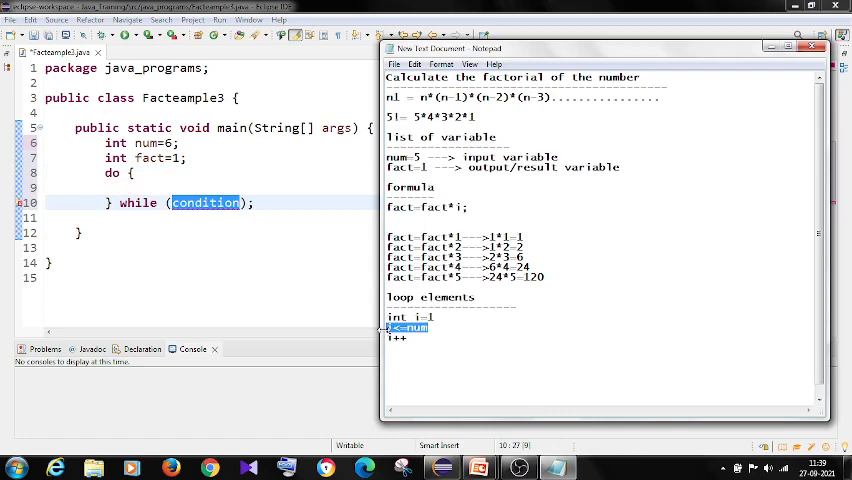
# Complete the do-while: condition i<=num, int i=1 declared, body fact=fact*i; and i++;, then save.
pyautogui.click(812, 48)
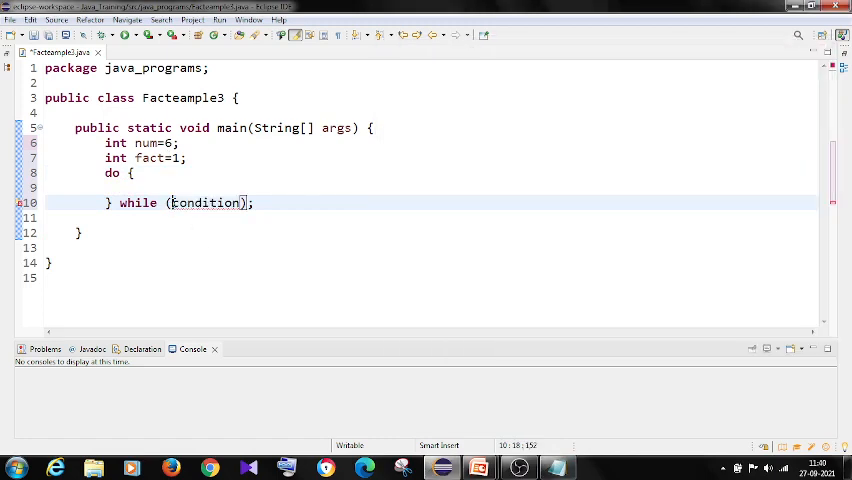
pyautogui.write('i<=num')
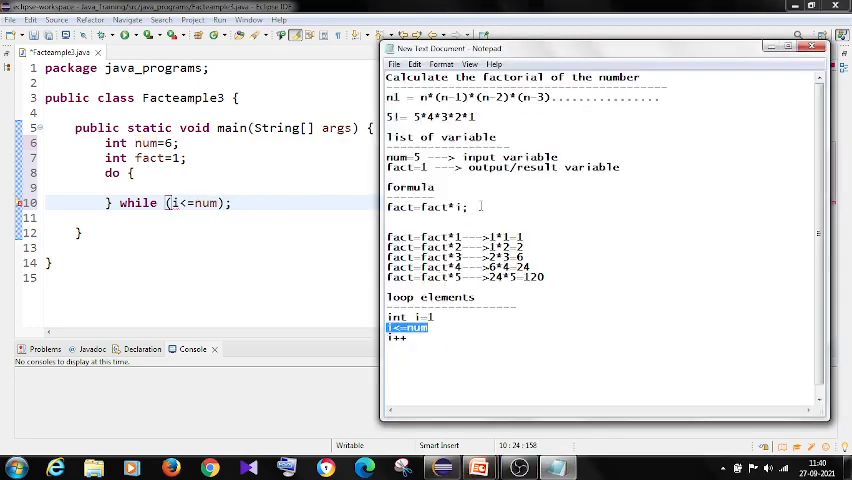
pyautogui.doubleClick(424, 208)
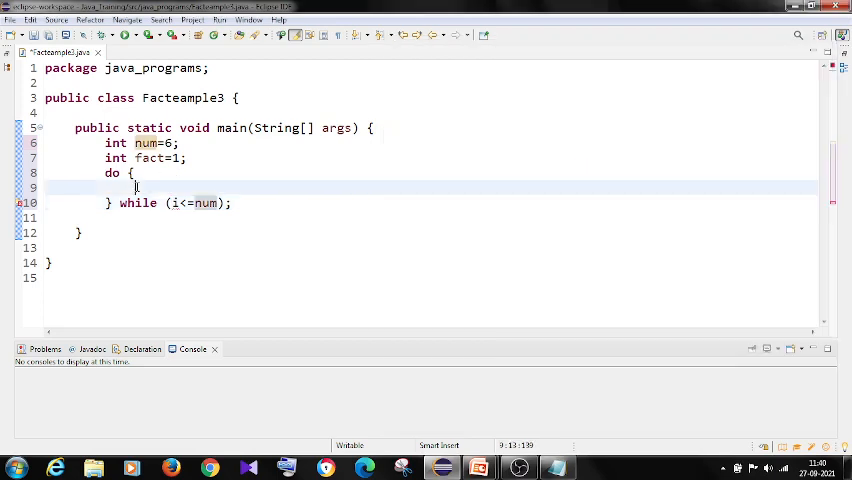
pyautogui.write('fact=fact*i;')
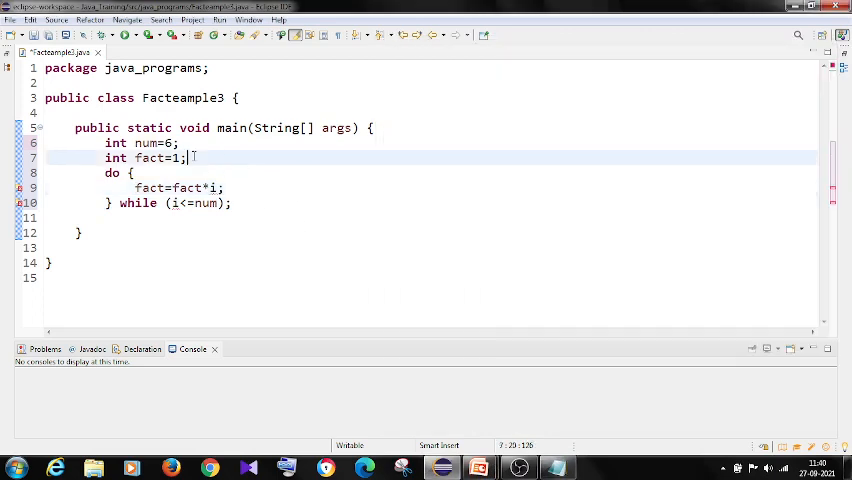
pyautogui.write('int i=1;')
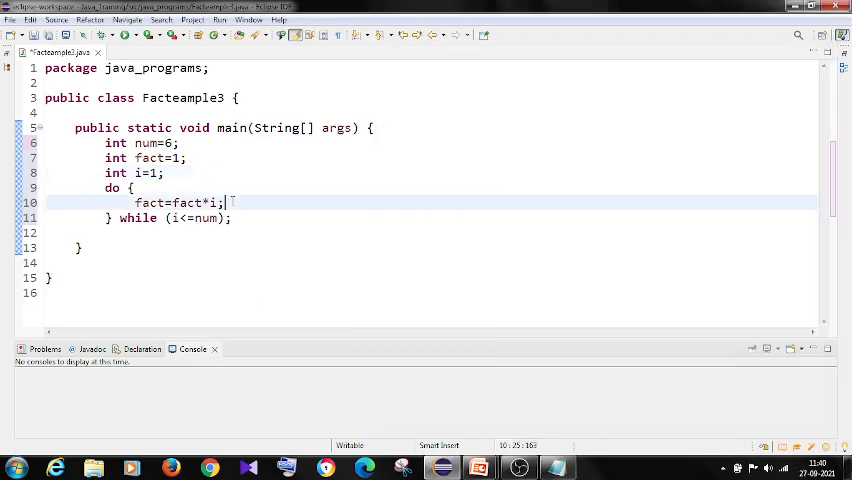
pyautogui.write('i++')
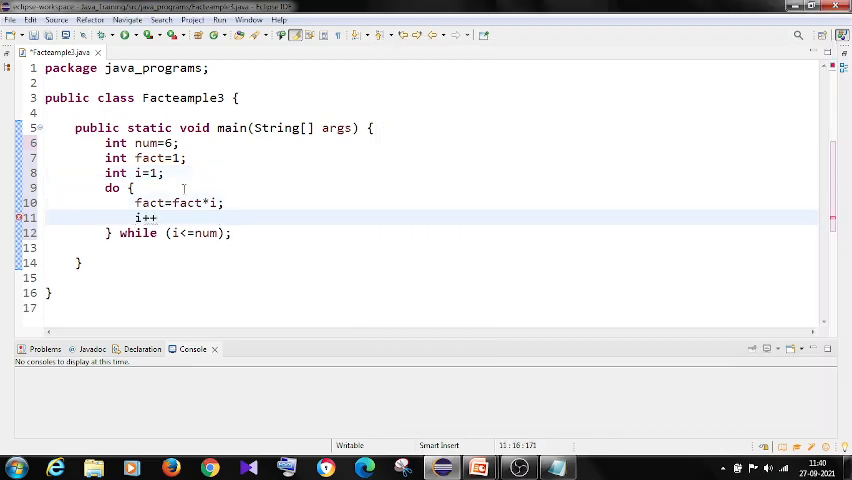
pyautogui.press('ctrl+s')
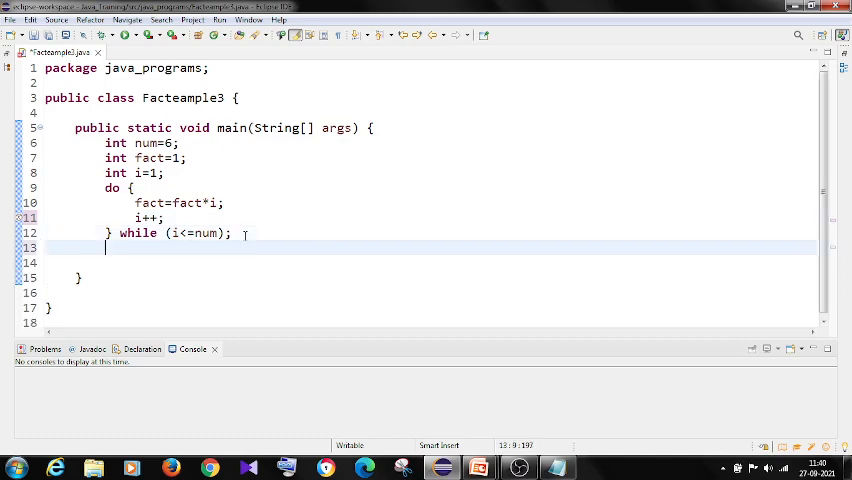
# Add System.out.println("The factorial of the given number" +num+"! is "+fact); after the loop.
pyautogui.write('sys')
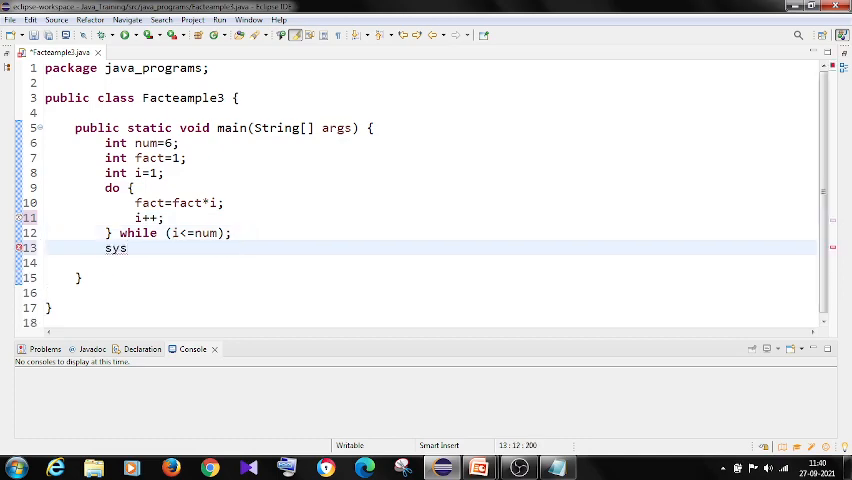
pyautogui.write('ystem.out.println();')
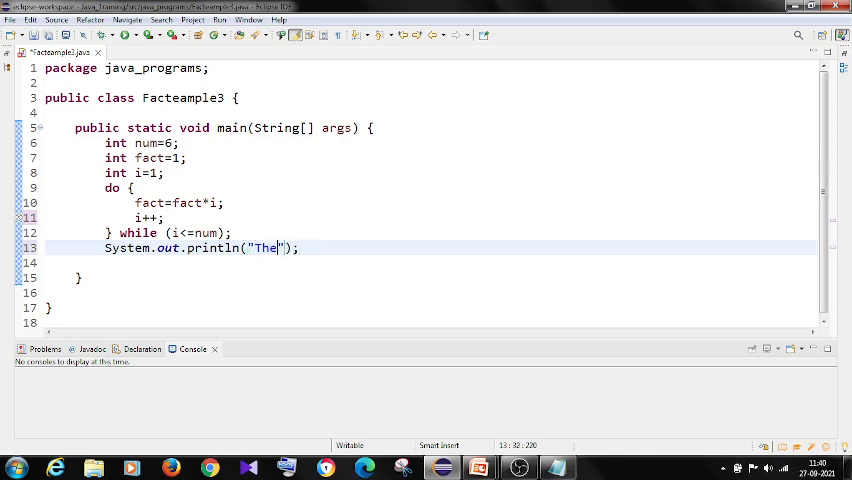
pyautogui.write('factorial of the f')
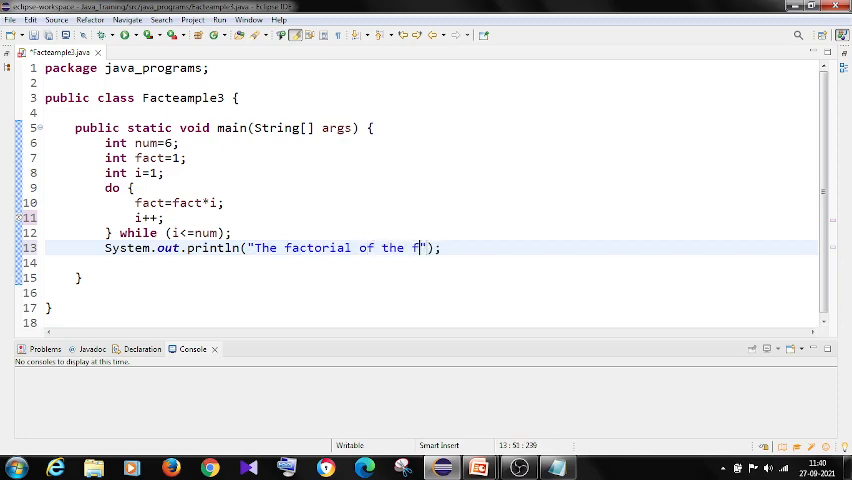
pyautogui.press('BackSpace')
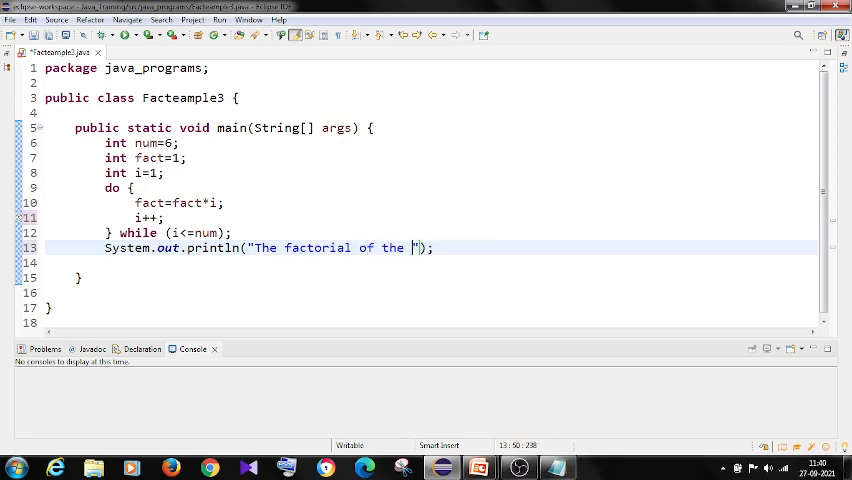
pyautogui.write('given number')
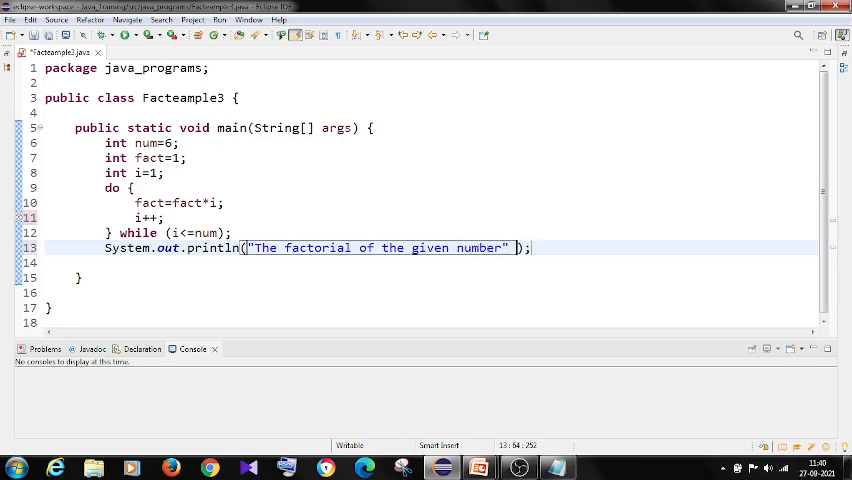
pyautogui.write('+num+"')
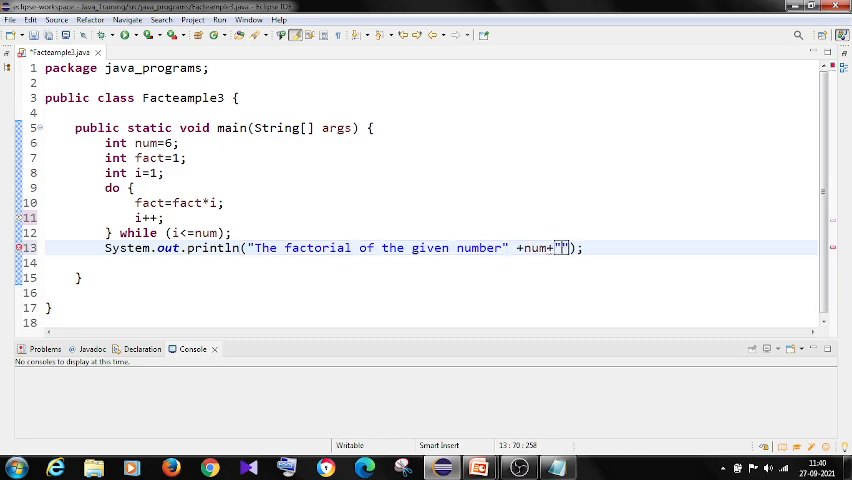
pyautogui.write('! is')
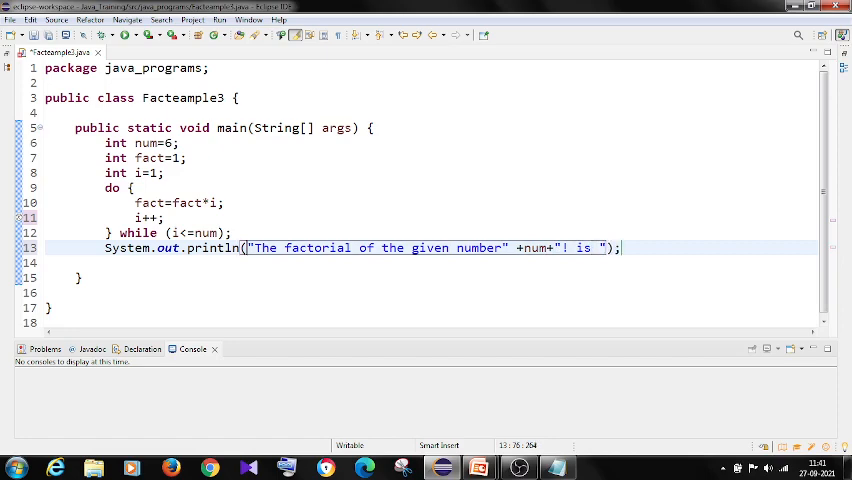
pyautogui.write('+fact')
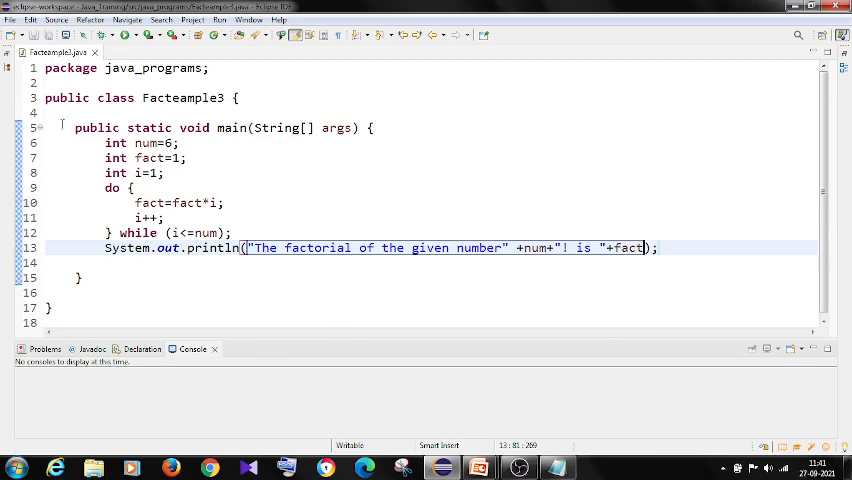
# Run the program to print 720 in the console and bring the notes back in front.
pyautogui.click(122, 36)
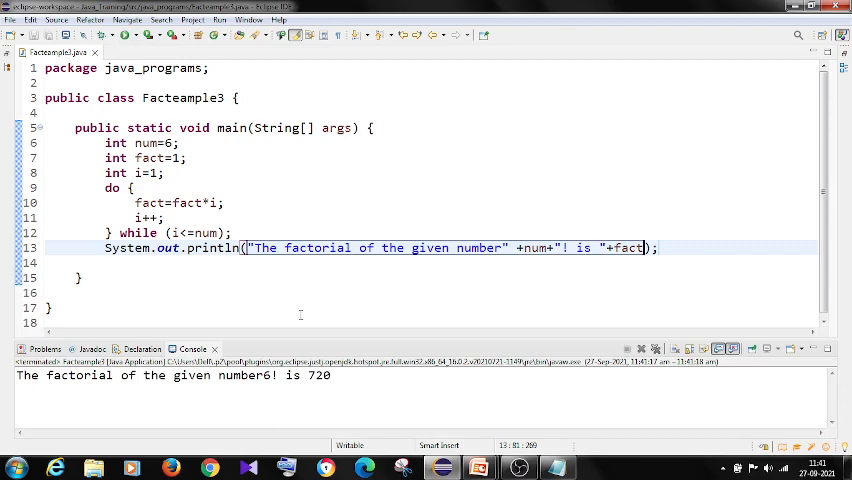
pyautogui.click(556, 468)
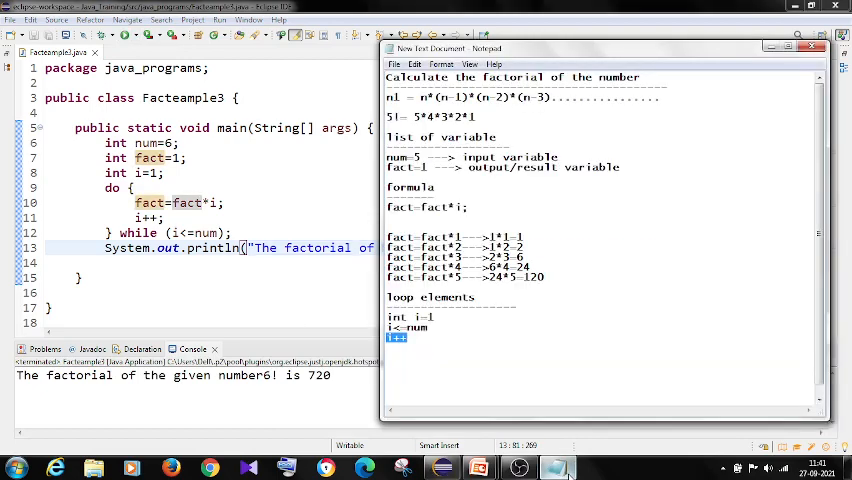